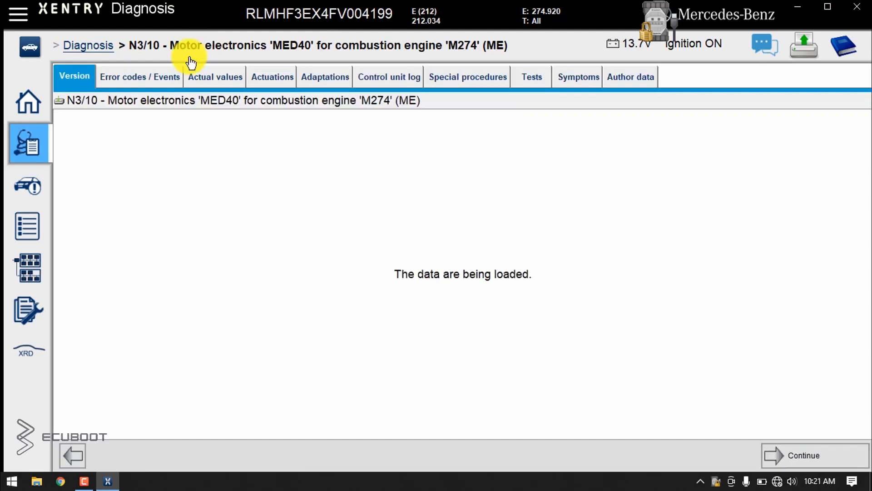
Show stored fault P029921 for the engine unit and review its environmental data at occurrence.
left_click(140, 76)
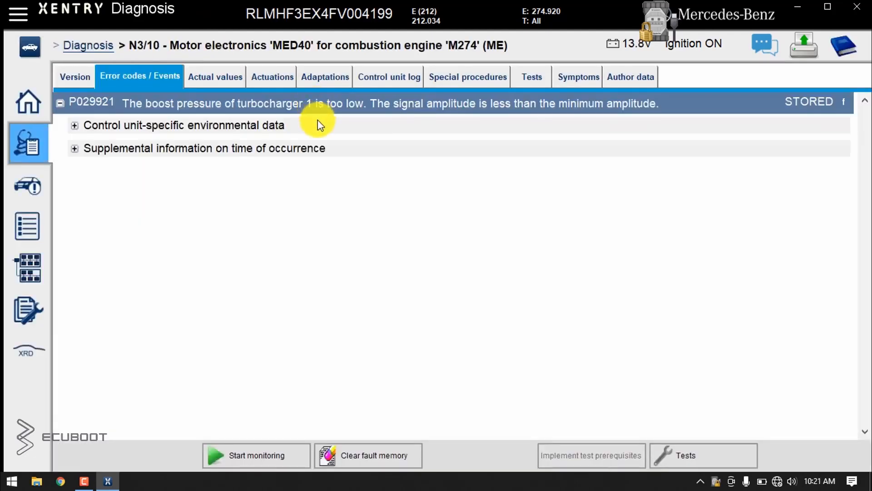
left_click(74, 125)
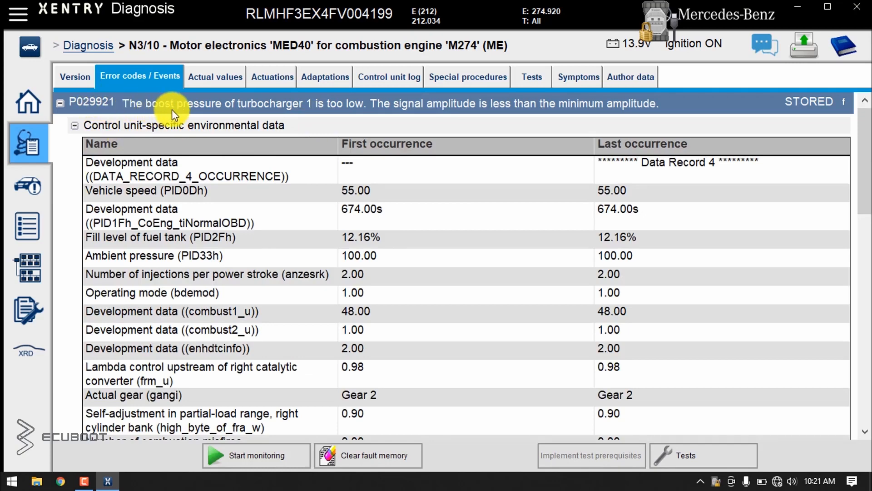
mouse_move(320, 120)
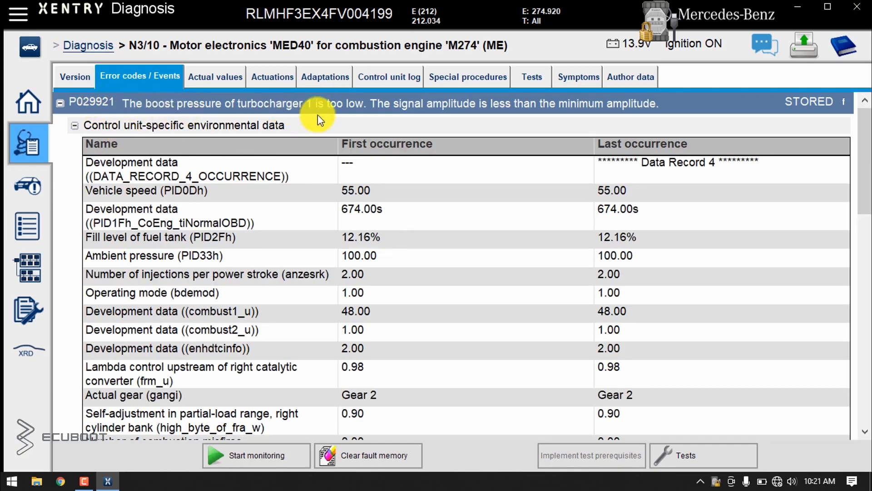
mouse_move(355, 231)
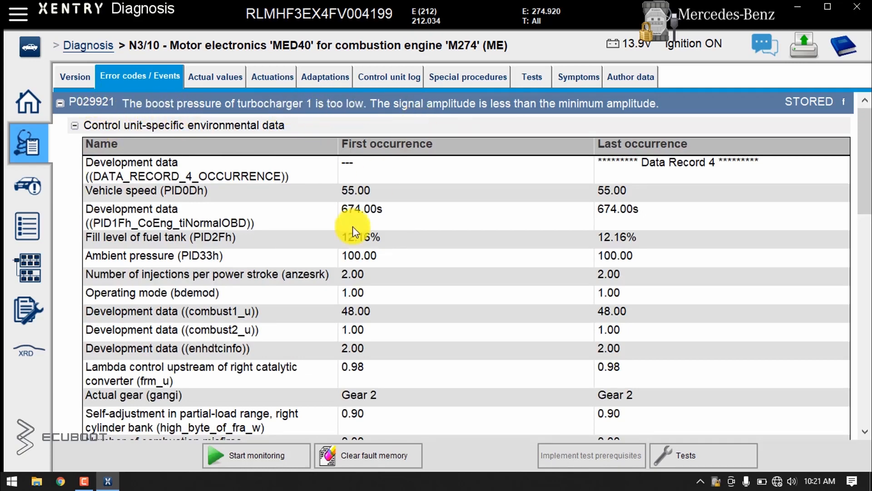
scroll("down", 3)
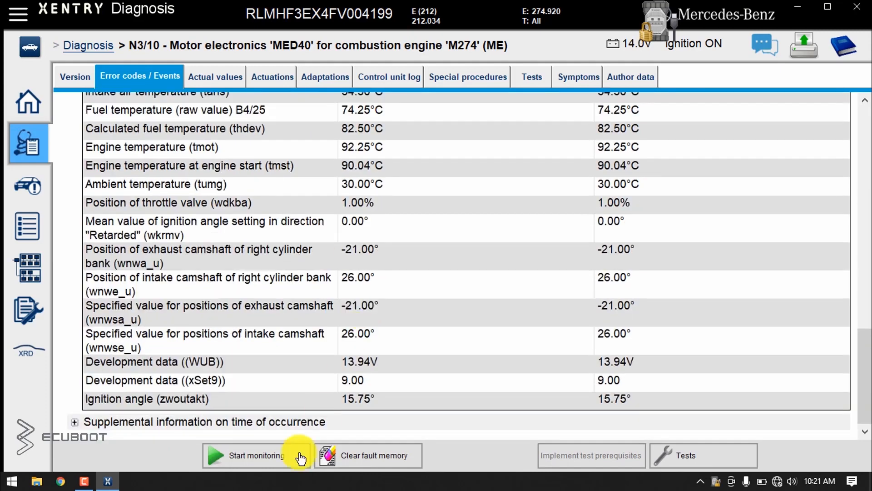
mouse_move(306, 335)
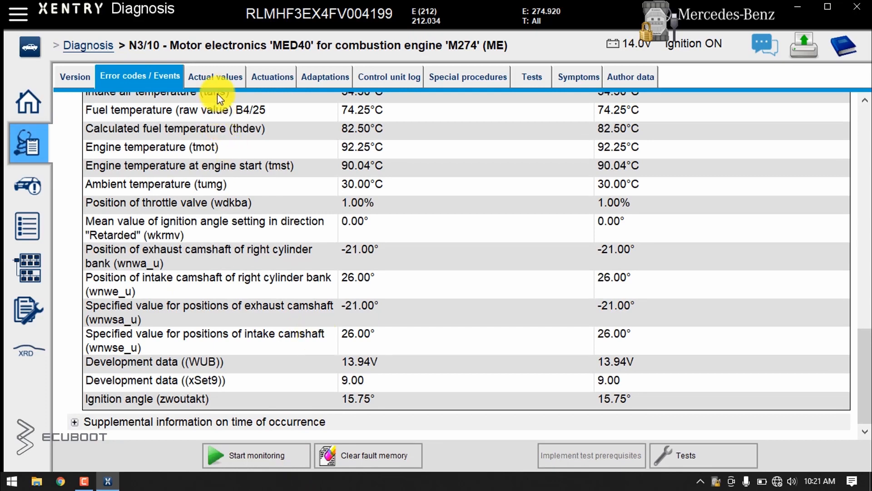
Select Boost pressure control under Engine output and continue past the idling prerequisites to live values.
left_click(214, 76)
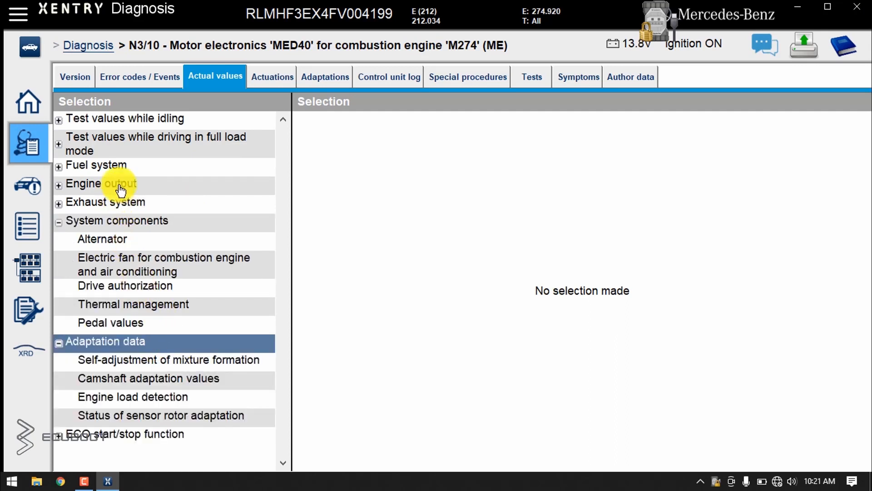
left_click(103, 184)
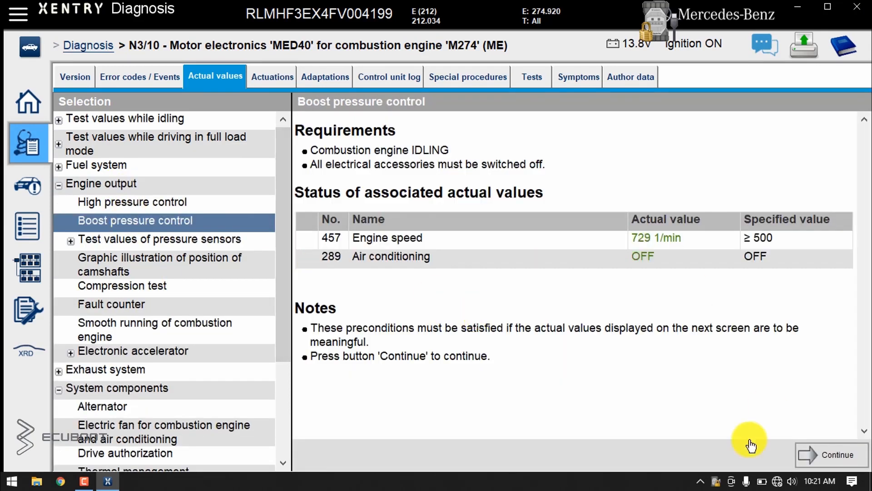
left_click(837, 455)
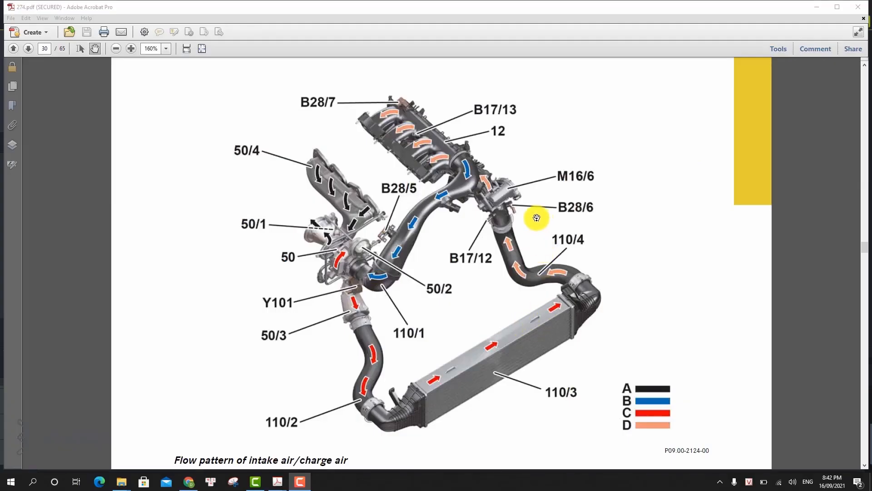
scroll("down", 3)
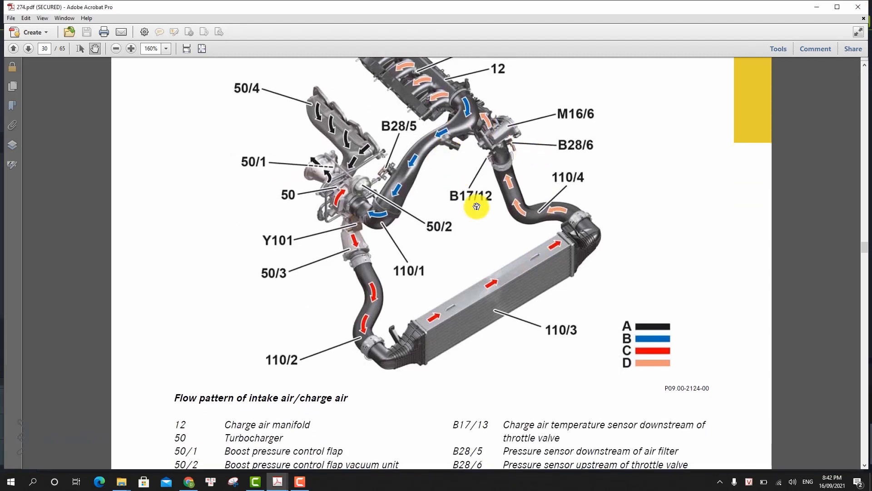
mouse_move(611, 286)
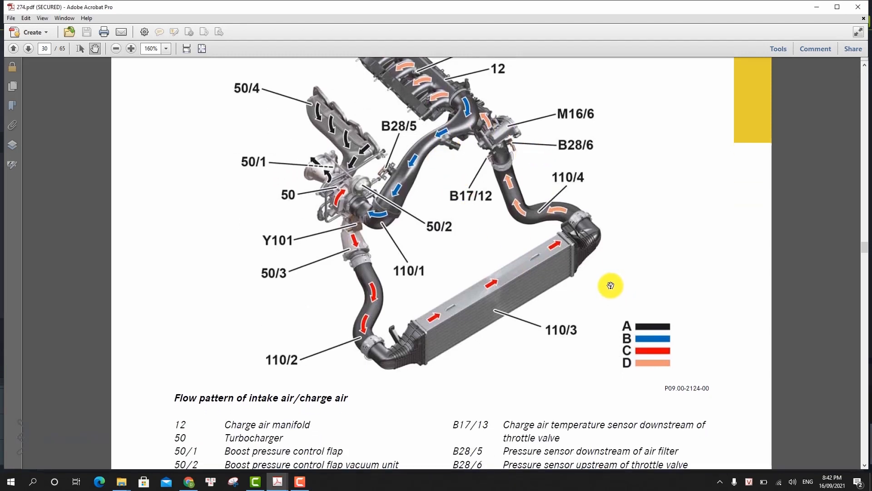
scroll("up", 3)
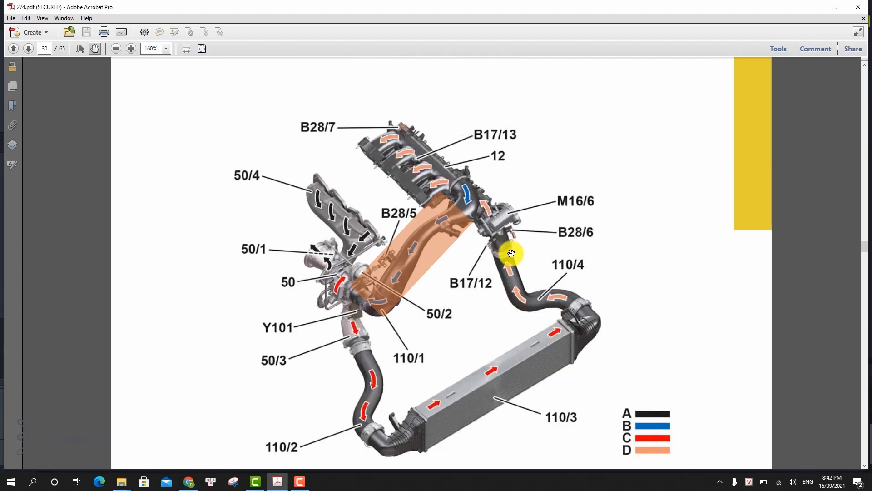
mouse_move(467, 212)
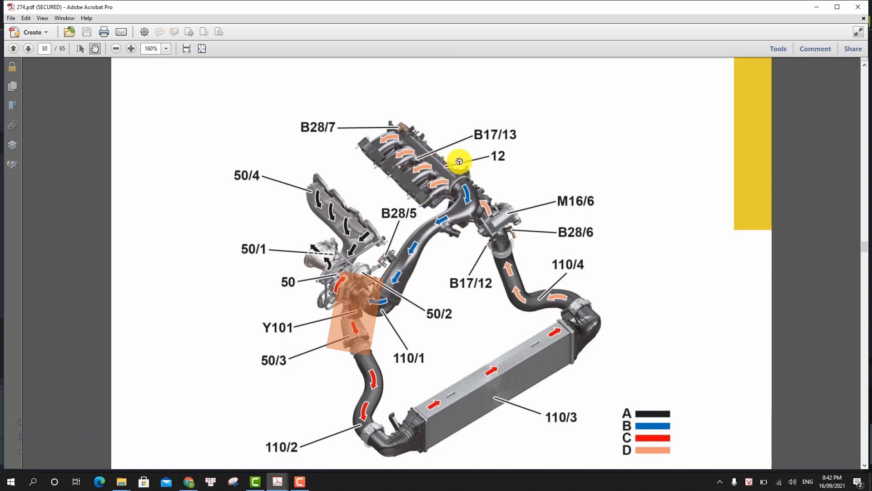
mouse_move(446, 216)
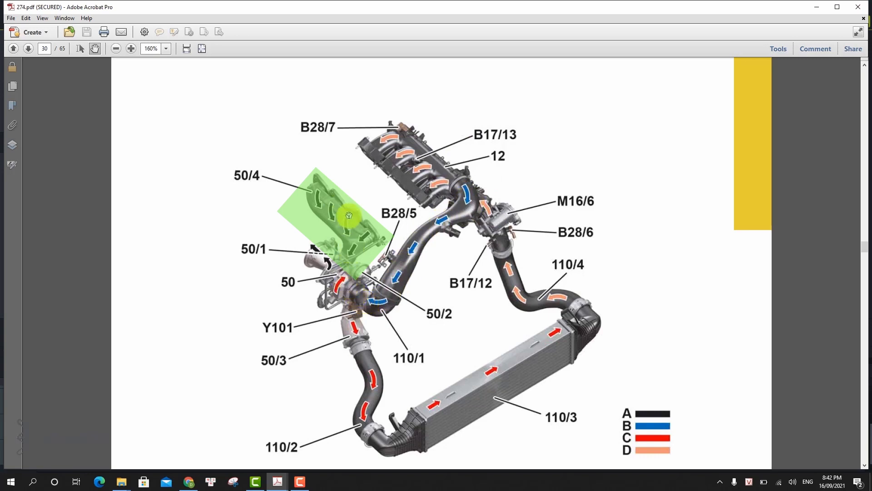
mouse_move(323, 278)
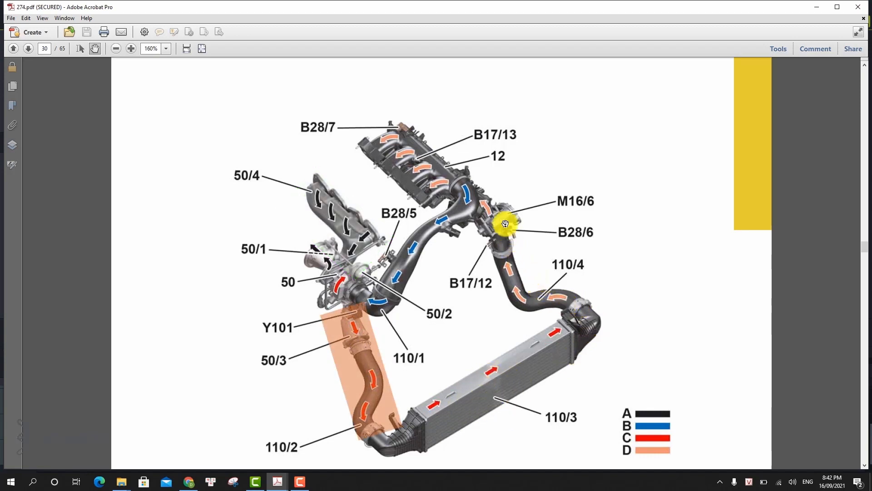
mouse_move(390, 160)
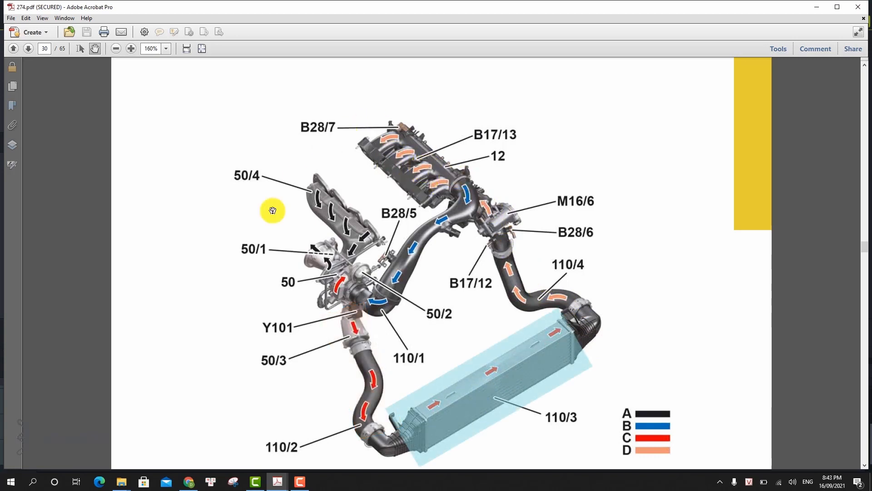
mouse_move(534, 279)
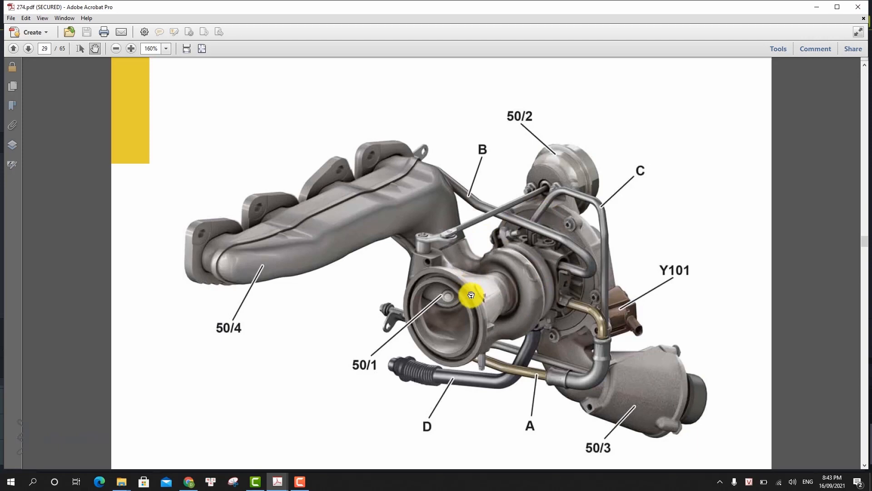
mouse_move(443, 286)
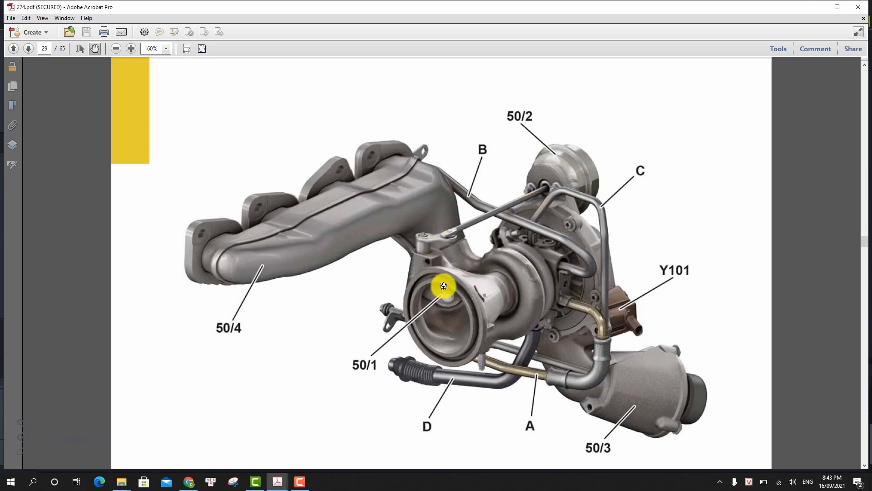
mouse_move(469, 310)
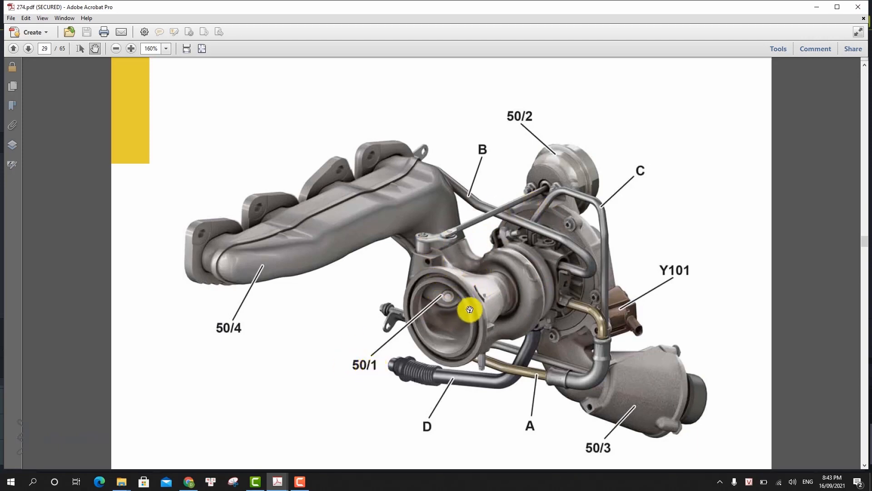
mouse_move(451, 305)
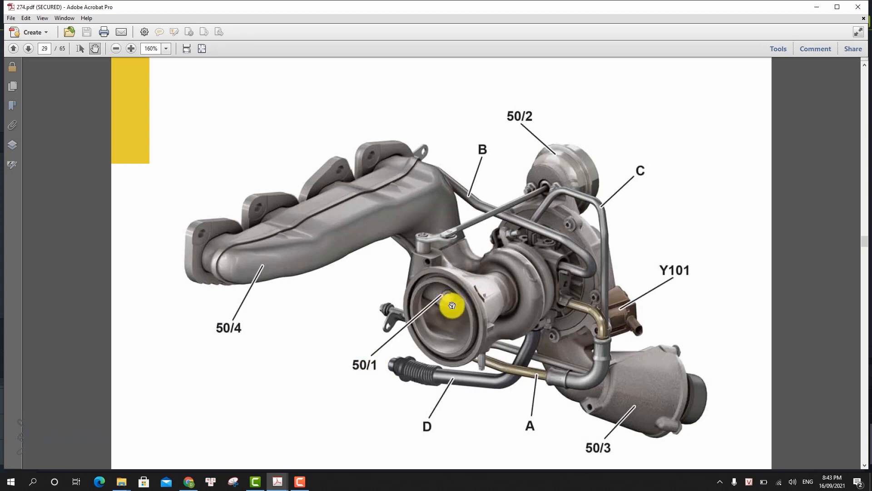
mouse_move(519, 276)
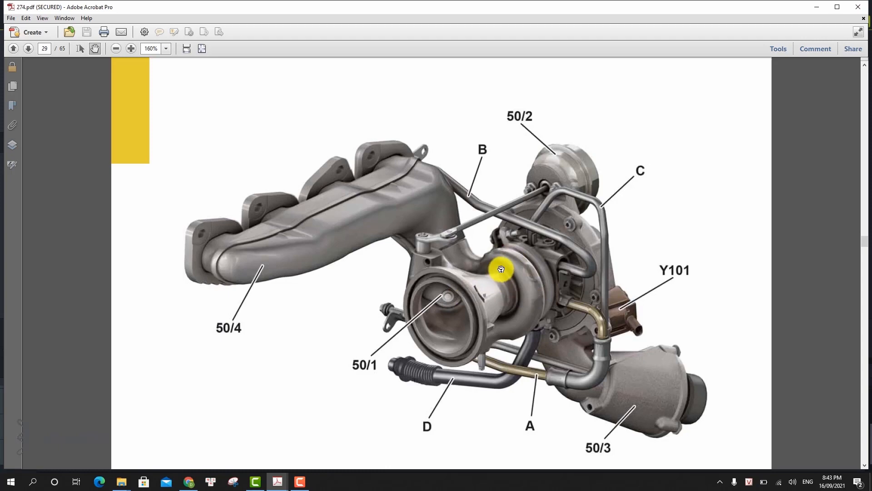
mouse_move(458, 296)
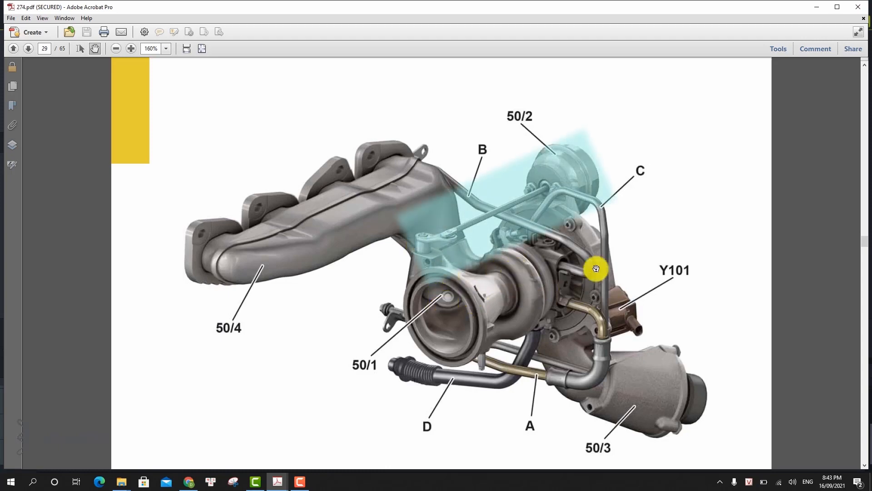
mouse_move(596, 331)
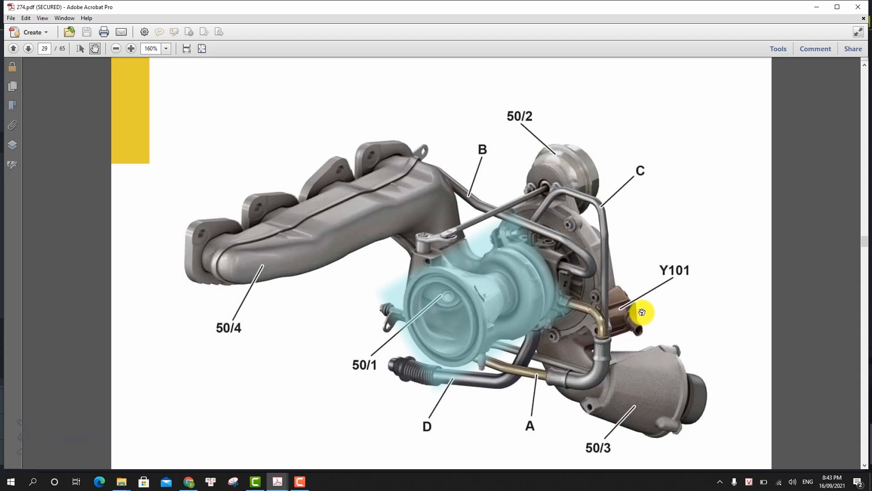
mouse_move(639, 356)
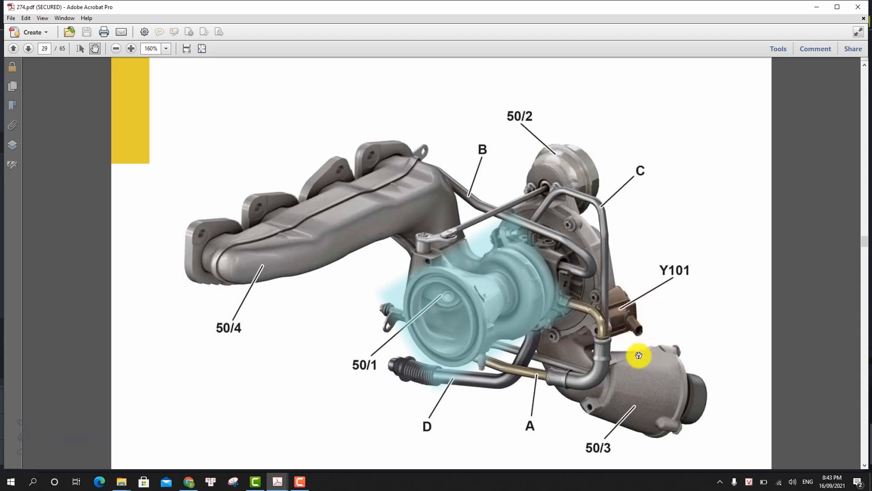
mouse_move(567, 277)
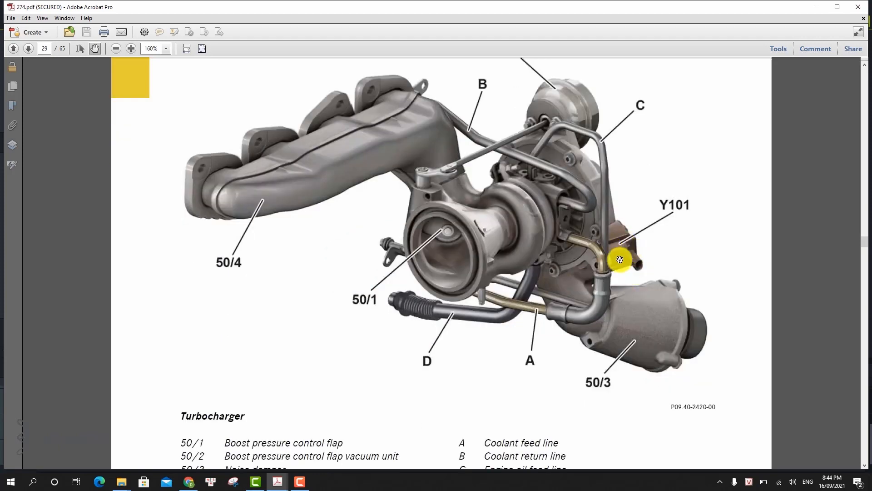
Scroll from the page 29 turbocharger illustration down to the Charging heading on page 30.
scroll("down", 3)
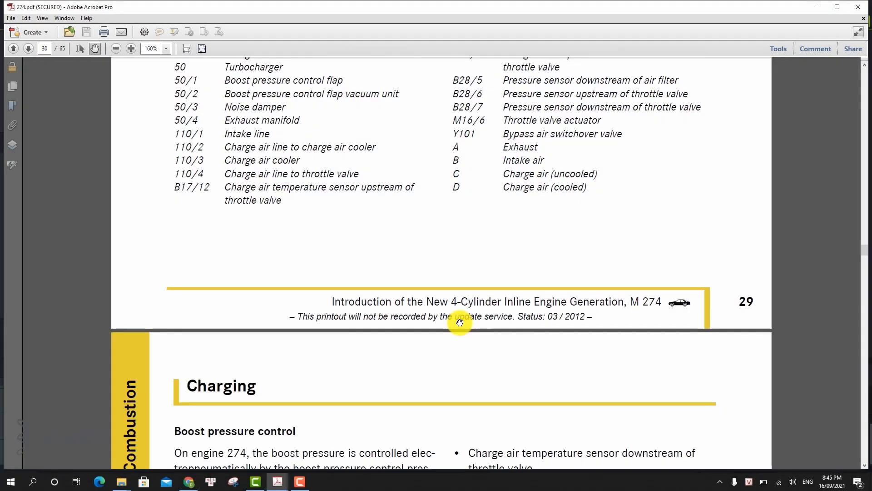
scroll("down", 3)
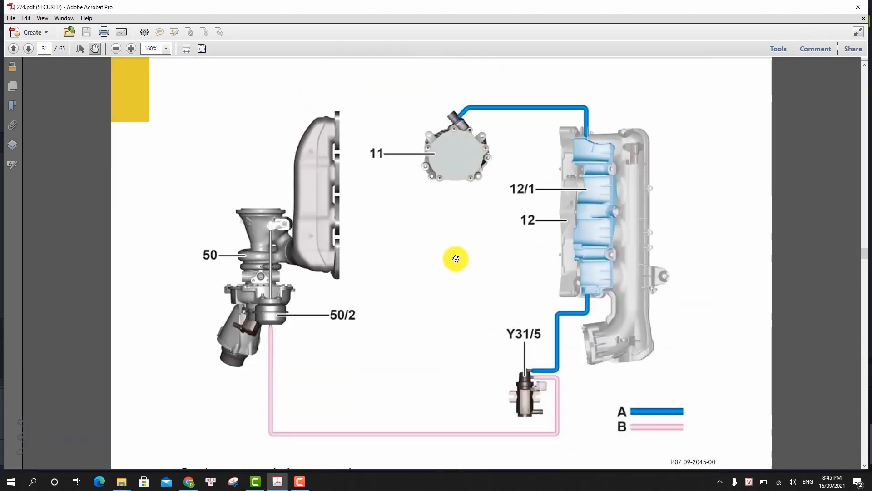
mouse_move(270, 331)
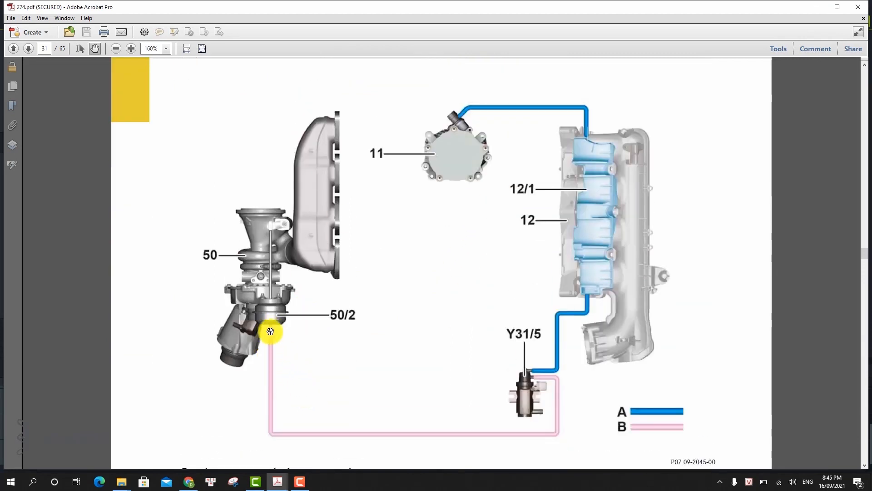
mouse_move(513, 131)
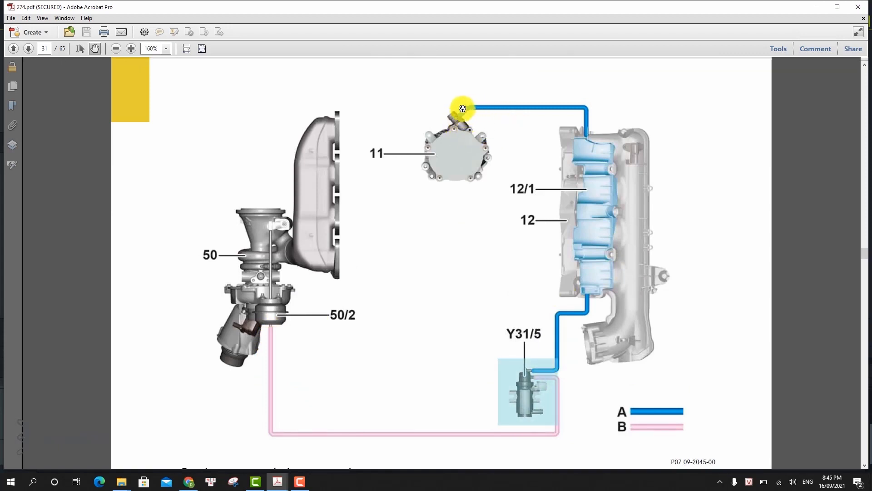
mouse_move(572, 133)
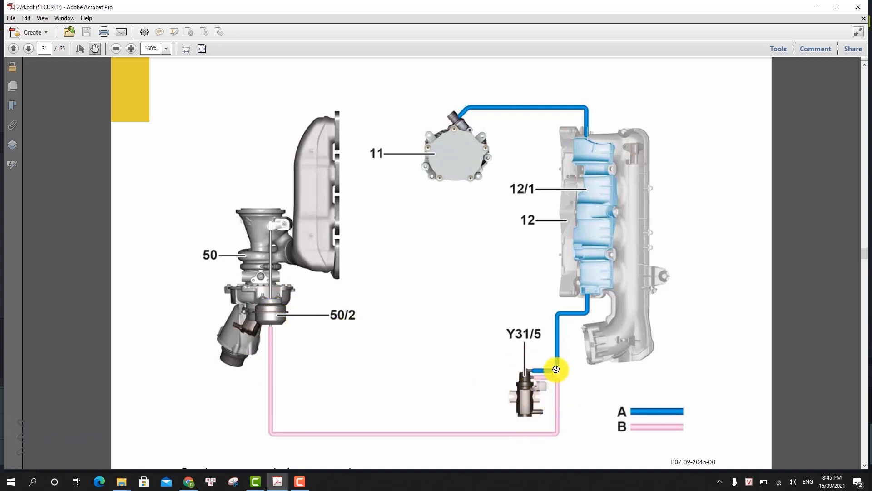
mouse_move(271, 229)
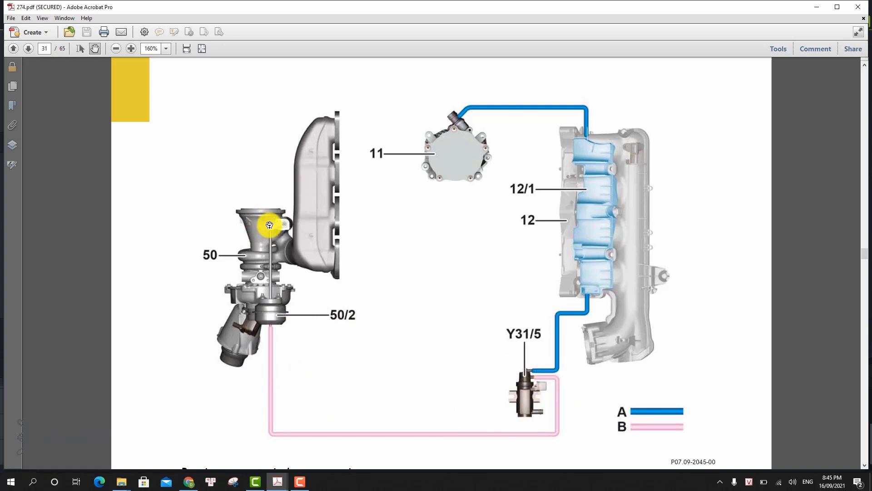
mouse_move(293, 231)
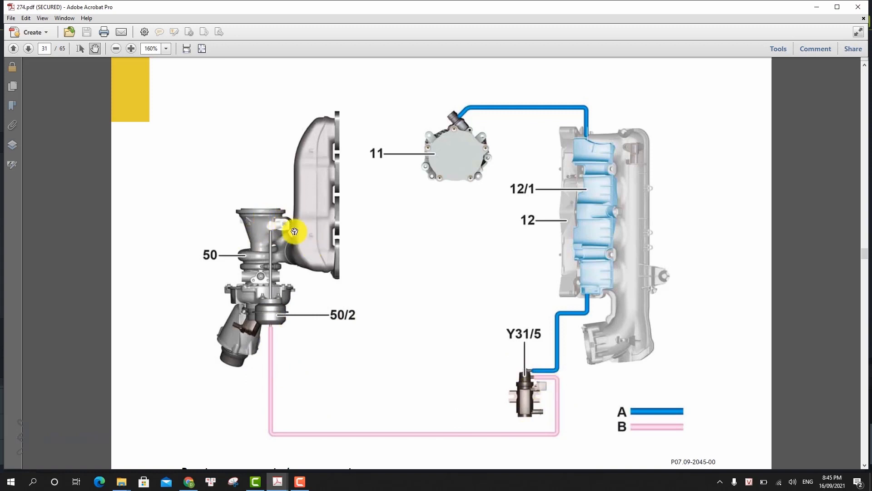
mouse_move(288, 415)
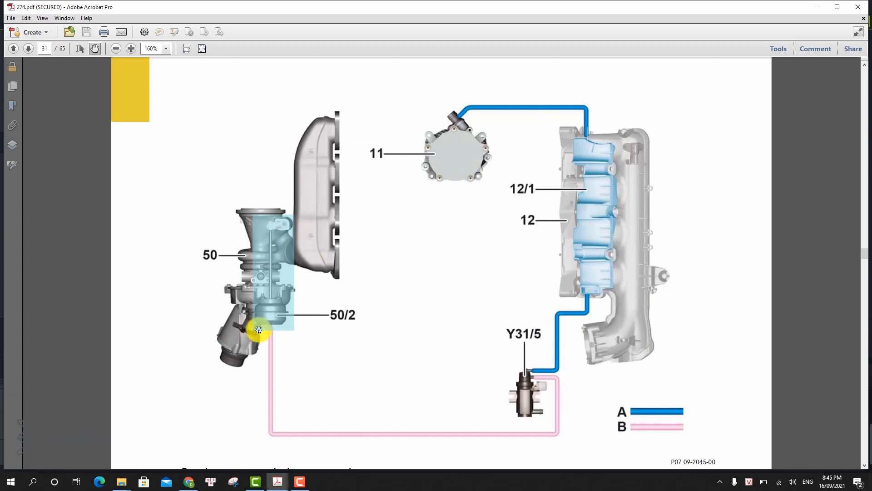
mouse_move(244, 332)
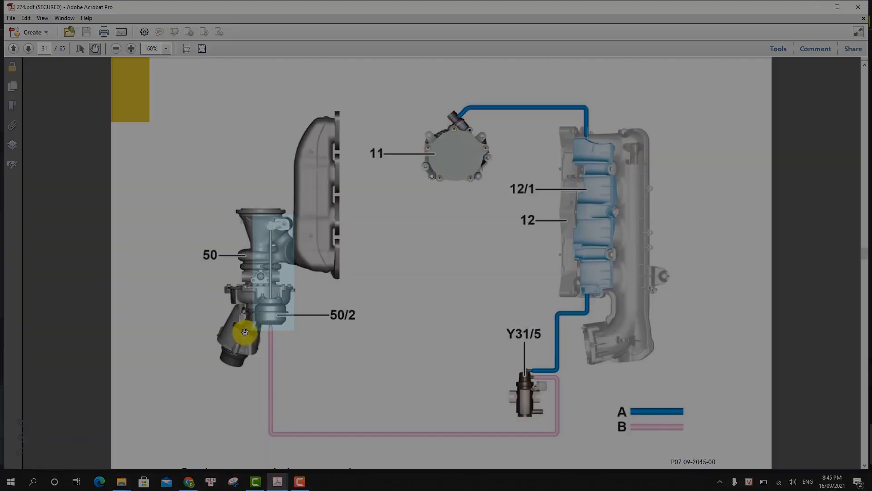
left_click(14, 48)
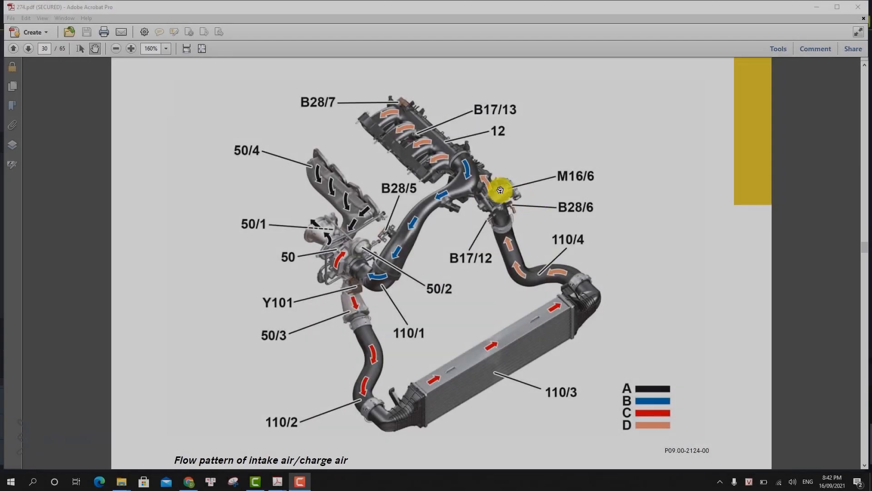
Scroll to the page 30 intake and charge air flow diagram showing turbocharger 50 and intercooler 110/3.
scroll("down", 3)
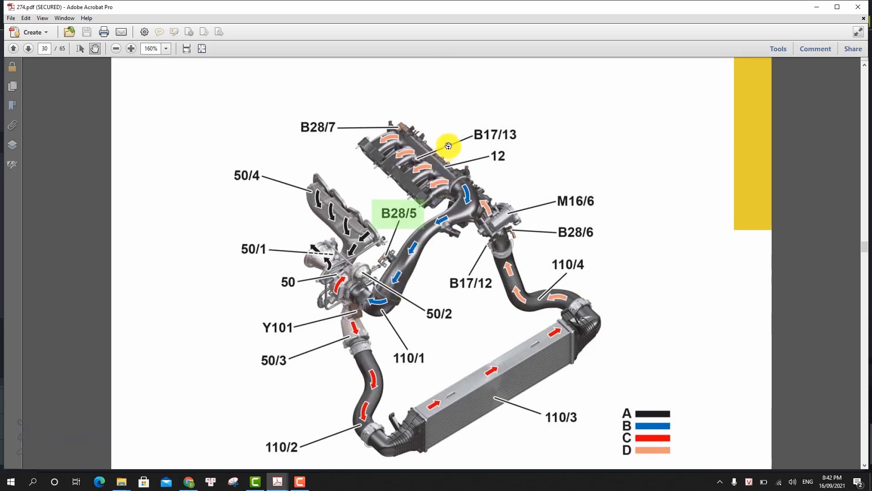
mouse_move(475, 163)
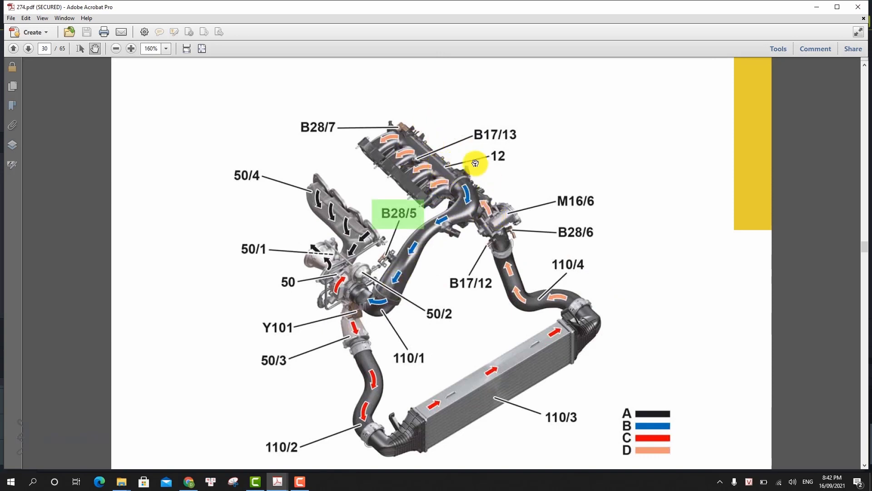
mouse_move(430, 227)
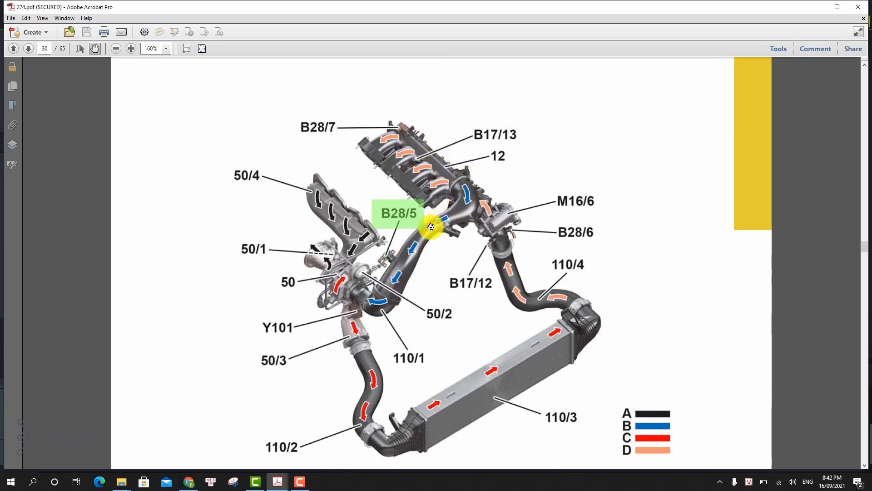
mouse_move(348, 285)
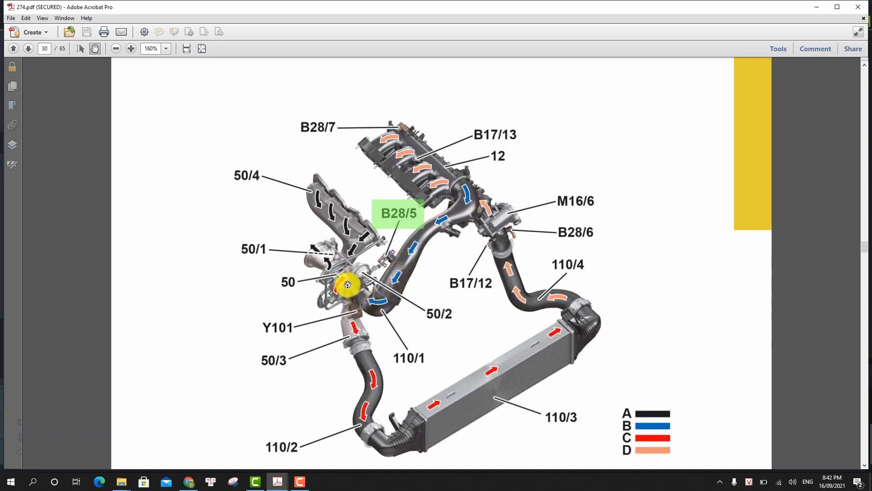
mouse_move(352, 199)
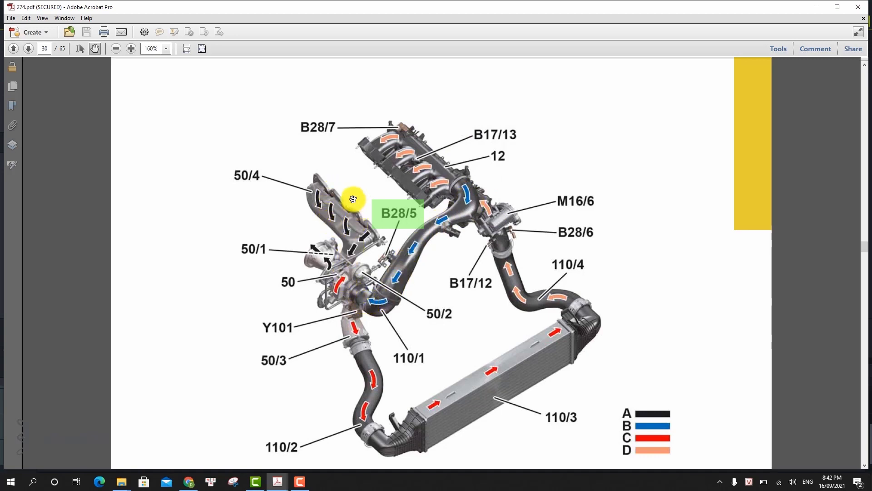
mouse_move(349, 316)
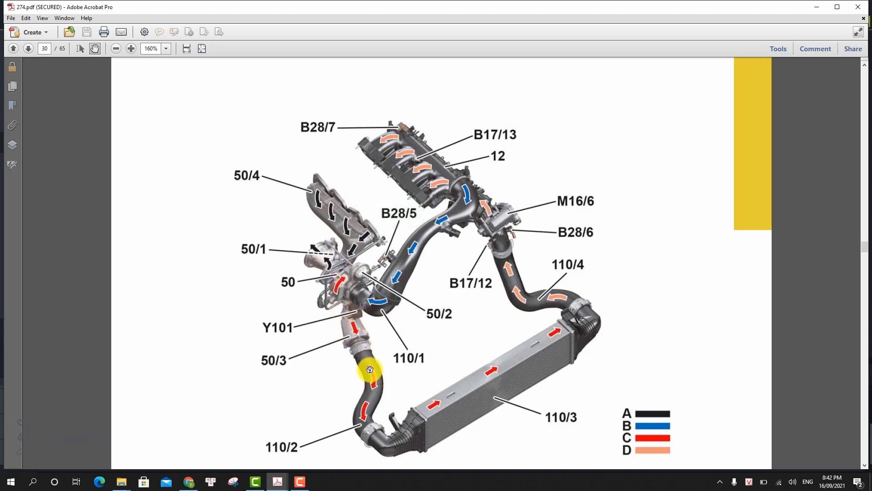
mouse_move(505, 385)
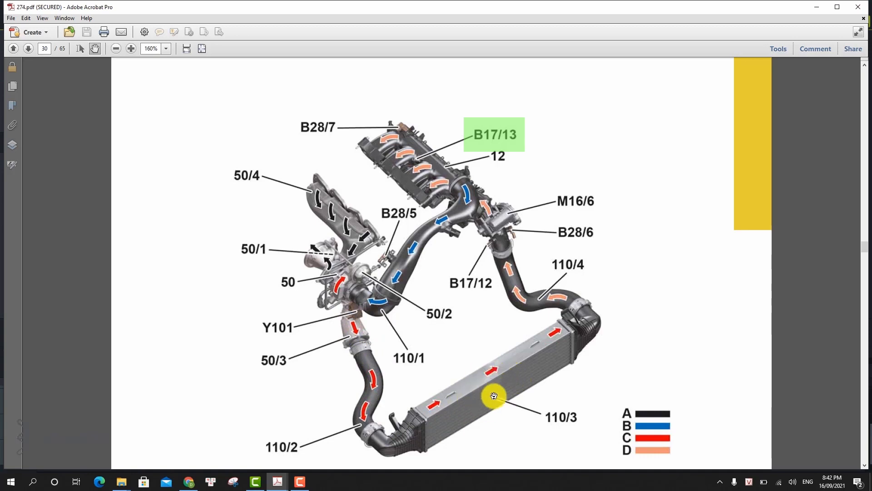
mouse_move(579, 355)
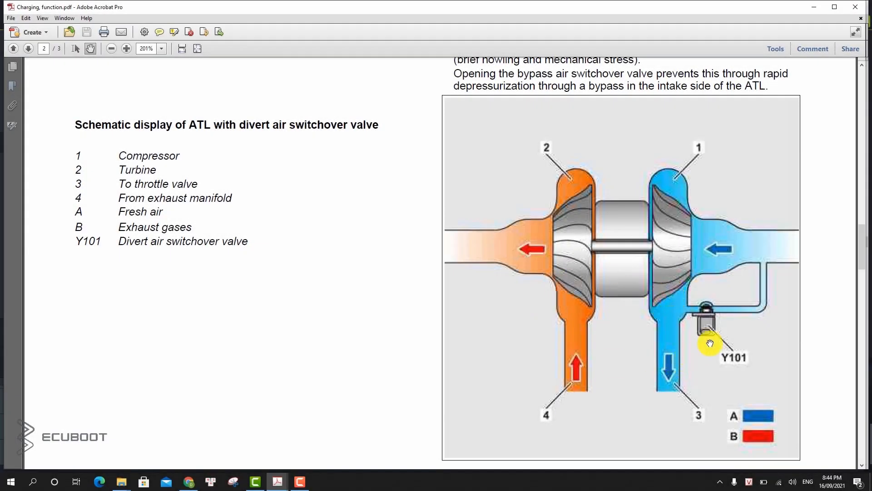
mouse_move(731, 254)
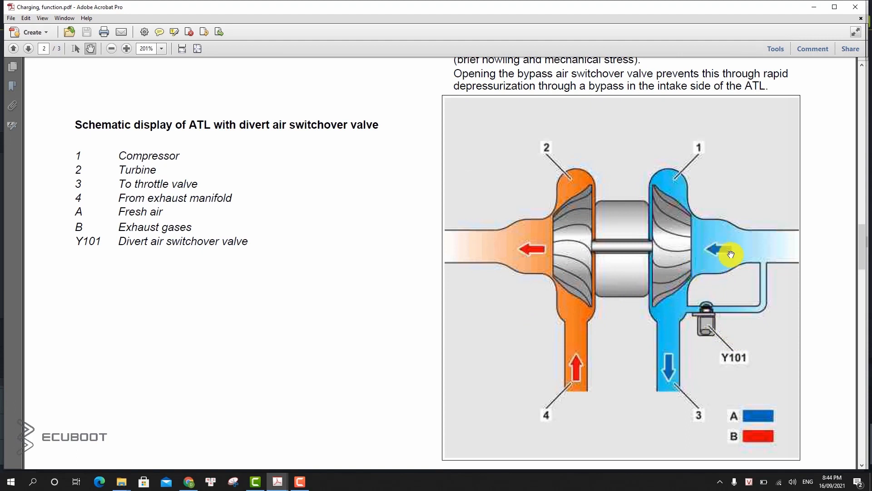
mouse_move(695, 277)
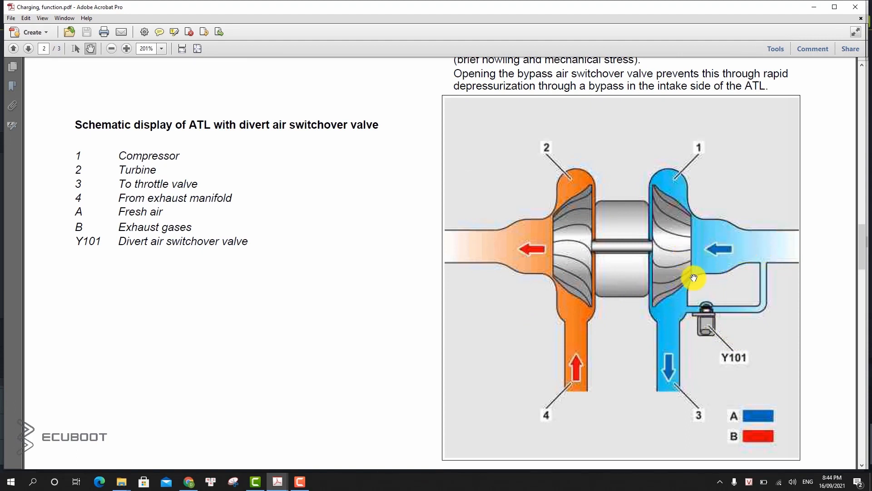
mouse_move(689, 312)
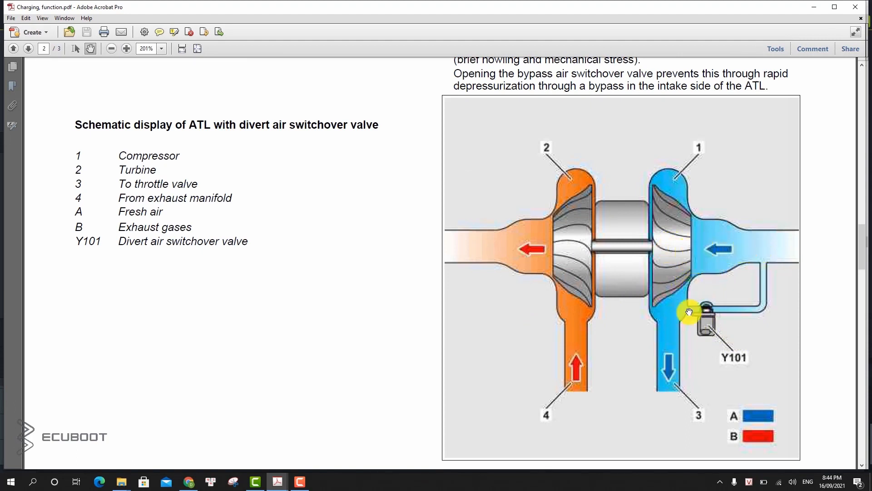
mouse_move(680, 327)
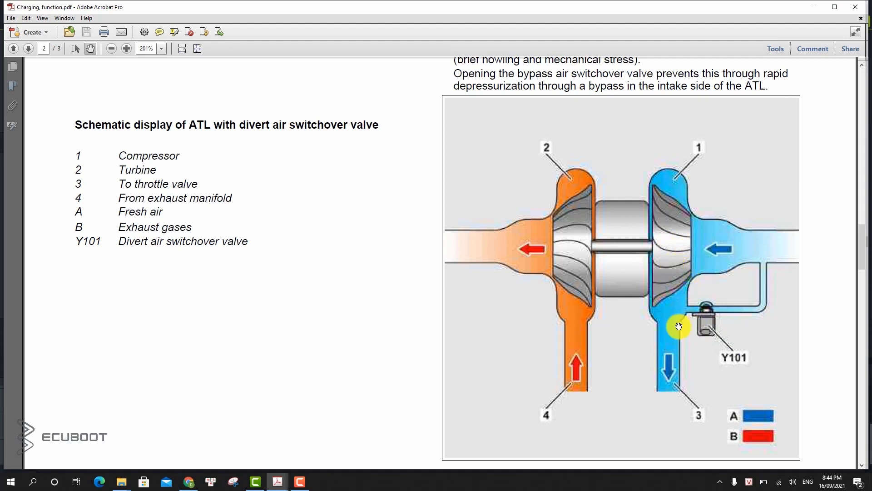
mouse_move(740, 249)
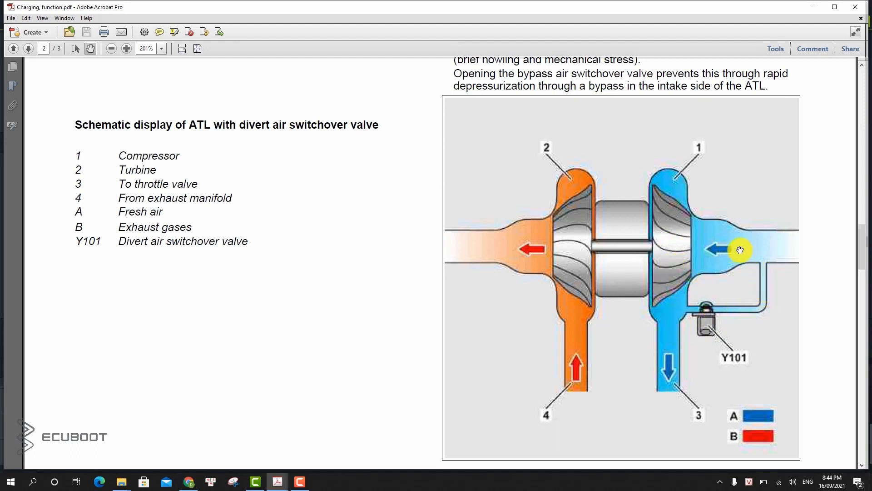
mouse_move(668, 356)
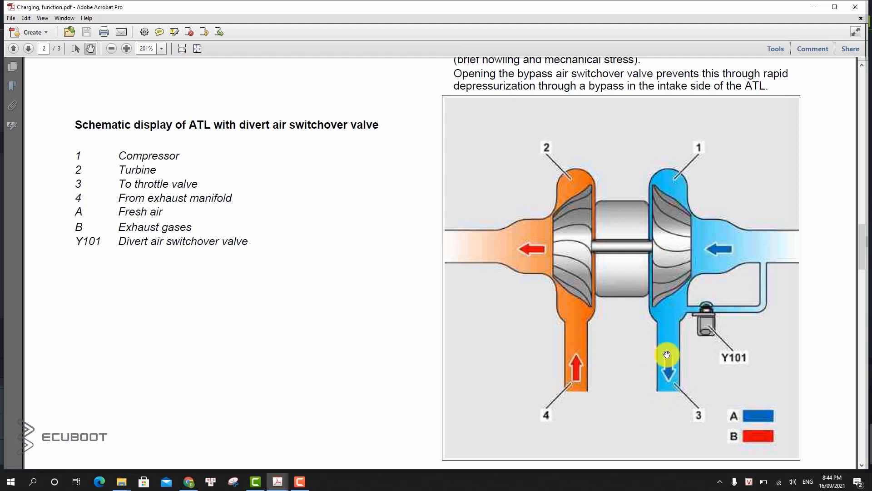
mouse_move(733, 249)
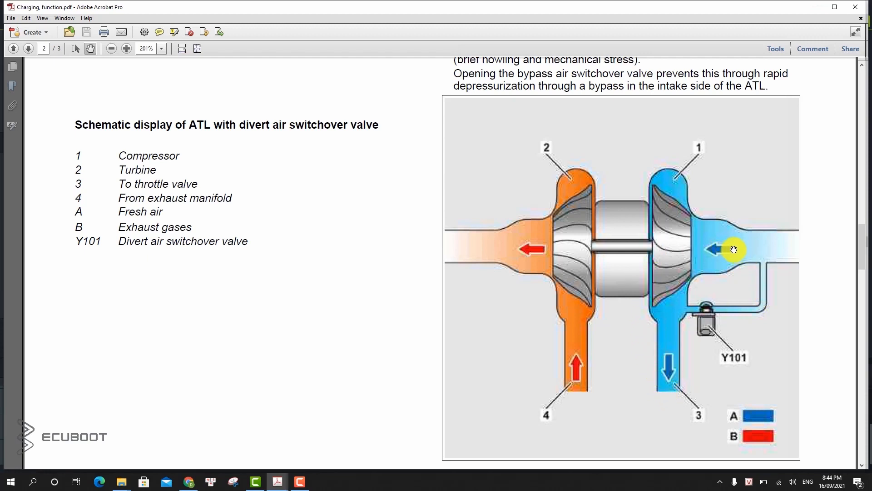
mouse_move(674, 267)
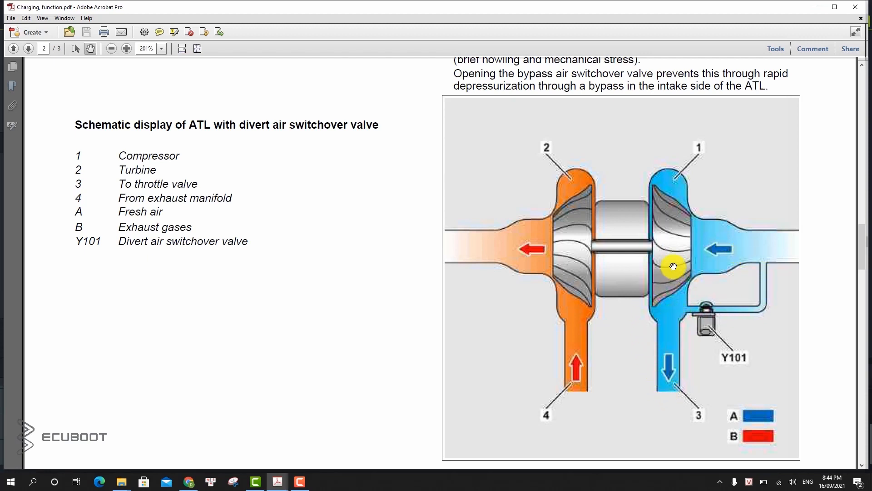
mouse_move(689, 251)
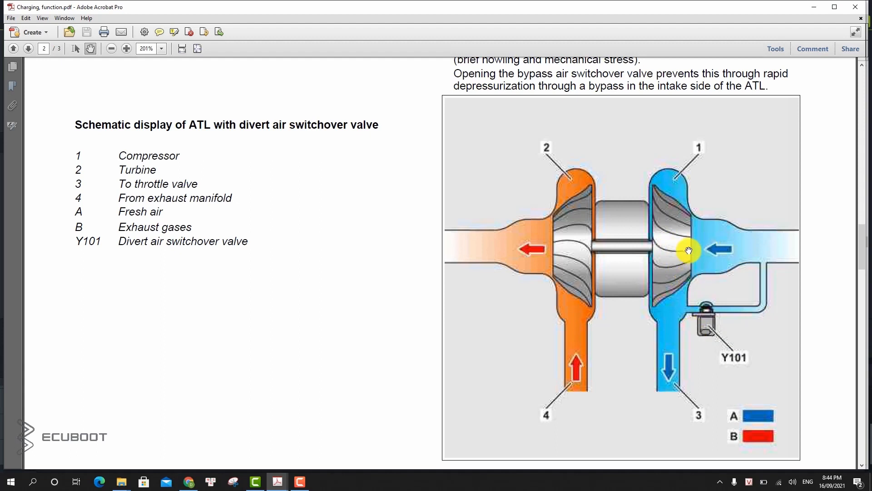
mouse_move(689, 267)
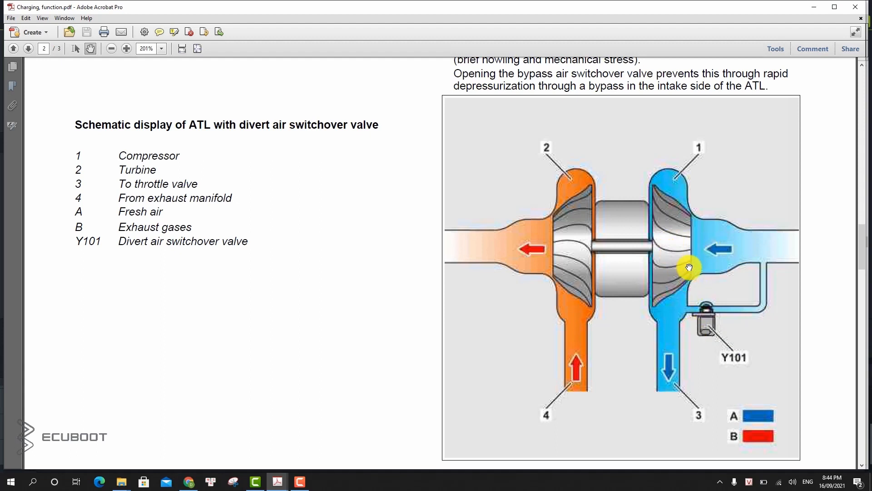
mouse_move(705, 270)
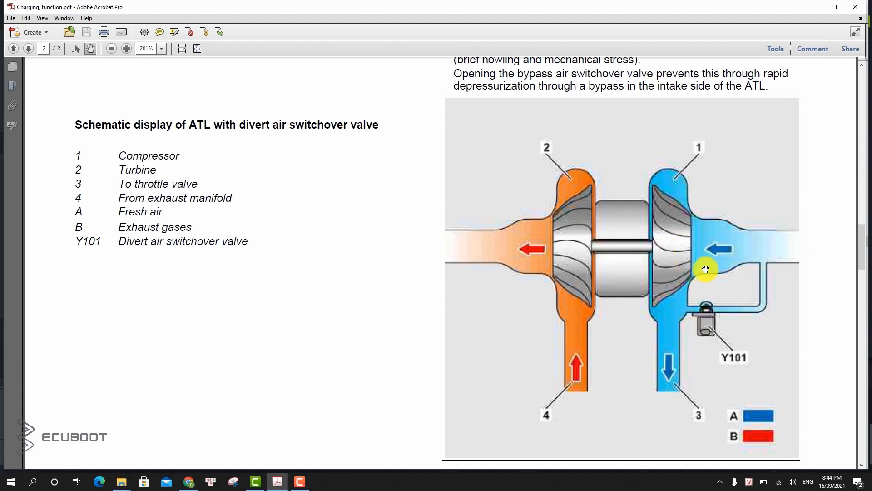
mouse_move(692, 322)
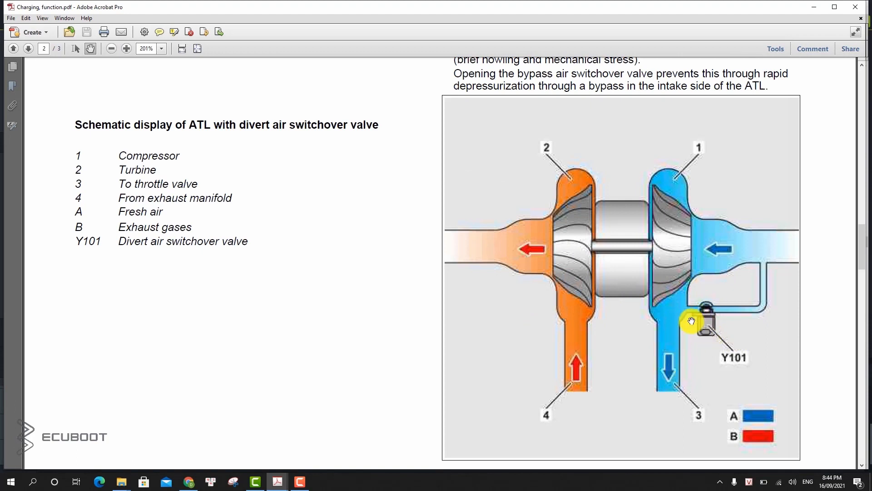
Scroll Charging function.pdf to the ATL schematic with divert air switchover valve Y101.
scroll("up", 3)
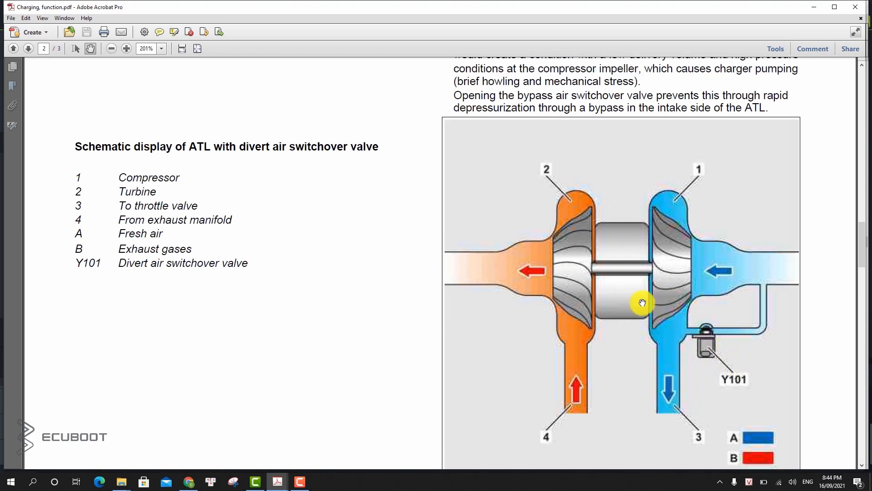
scroll("down", 3)
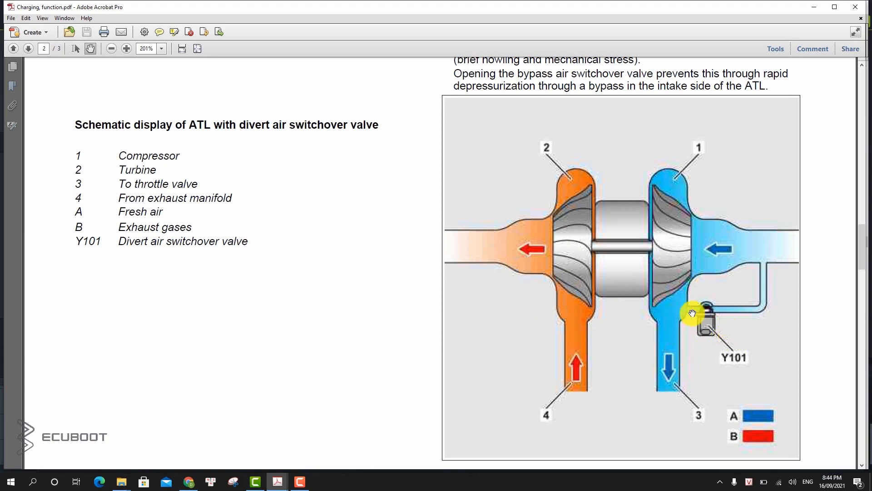
mouse_move(715, 262)
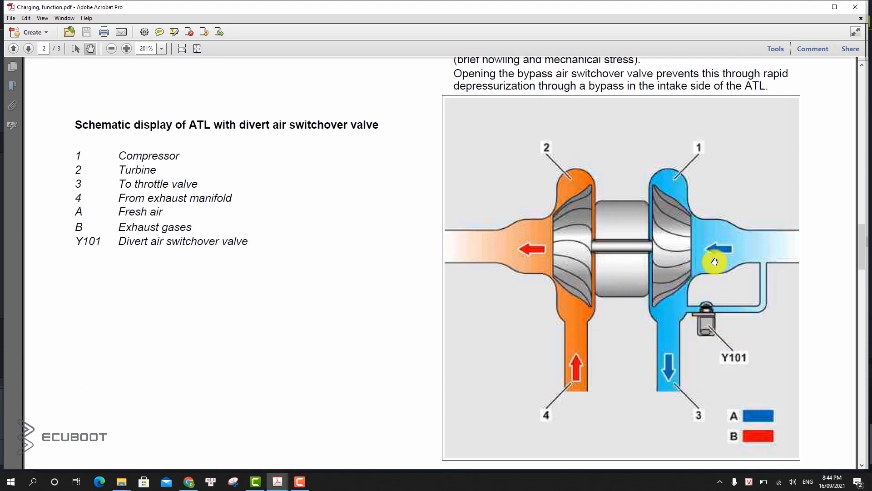
mouse_move(690, 271)
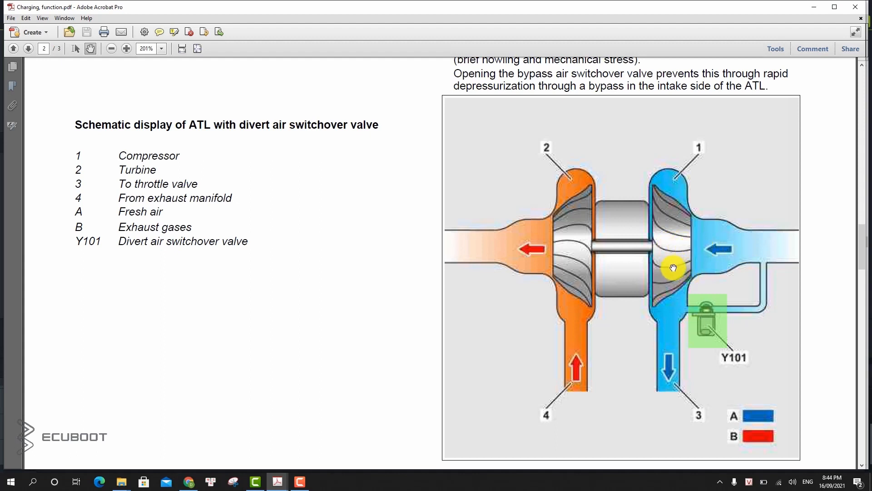
mouse_move(733, 249)
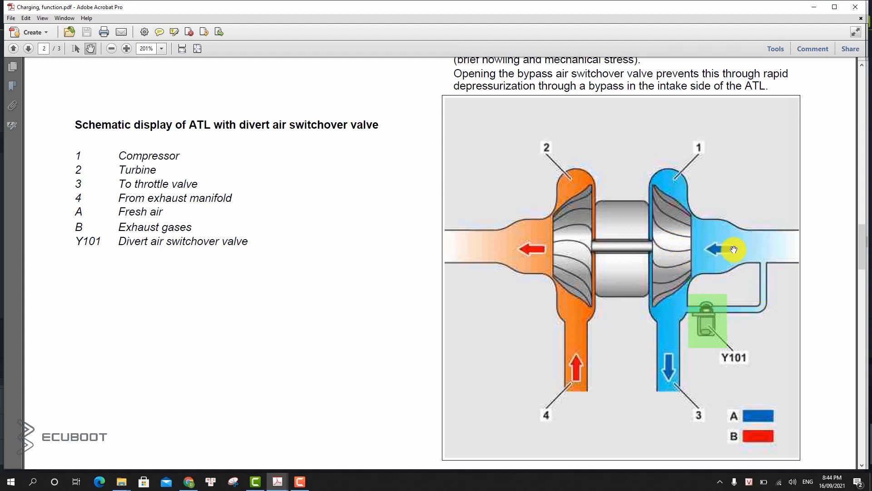
mouse_move(666, 355)
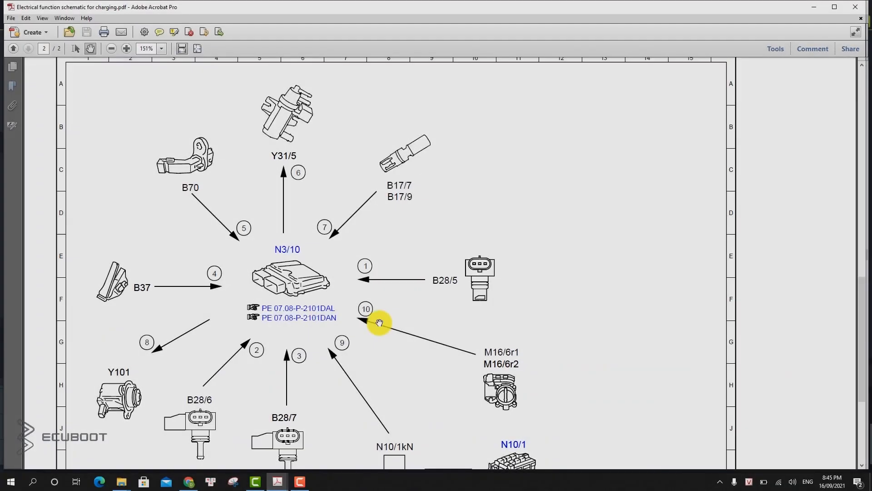
Review the electrical function schematic, then go to the page 31 vacuum line diagram linking part 11, Y31/5 and turbocharger 50.
scroll("down", 3)
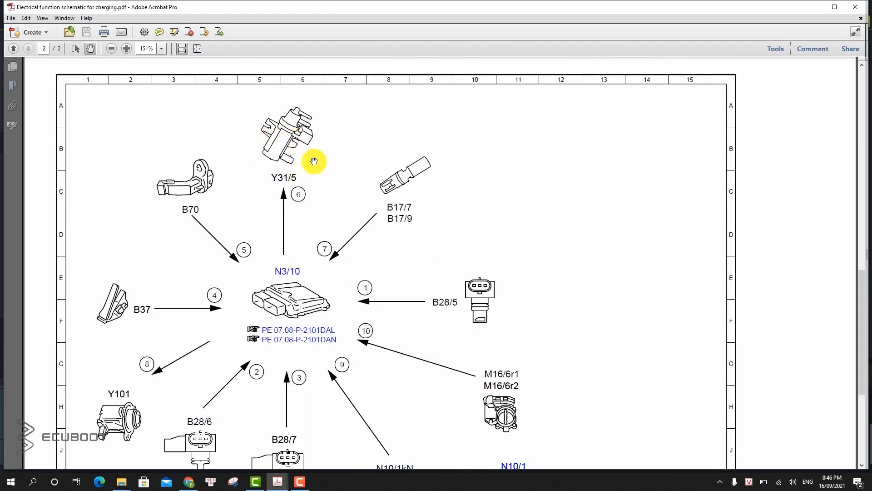
mouse_move(298, 167)
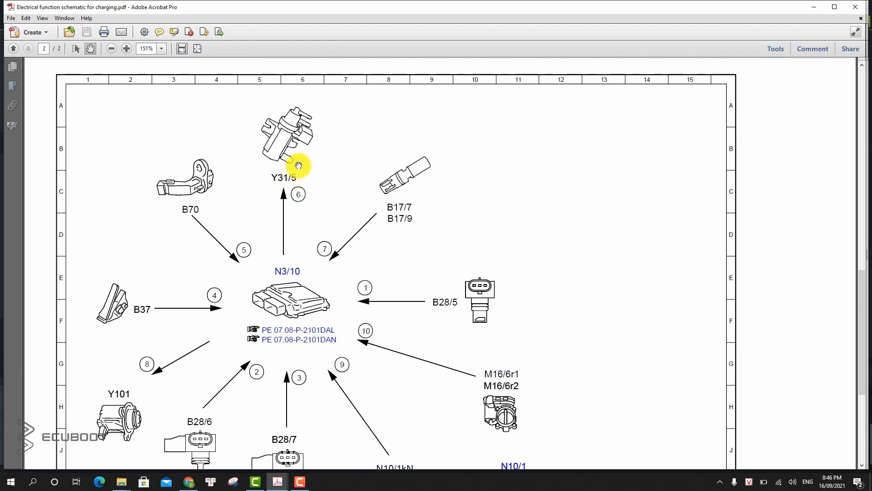
mouse_move(298, 185)
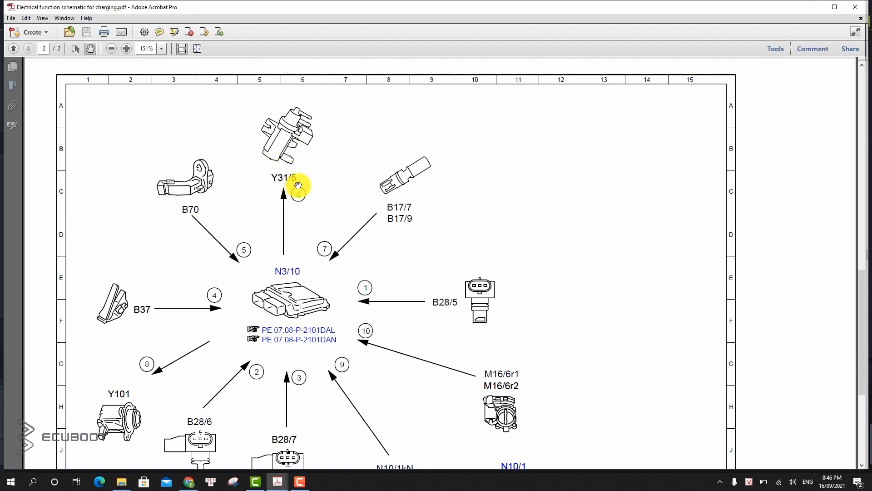
mouse_move(313, 212)
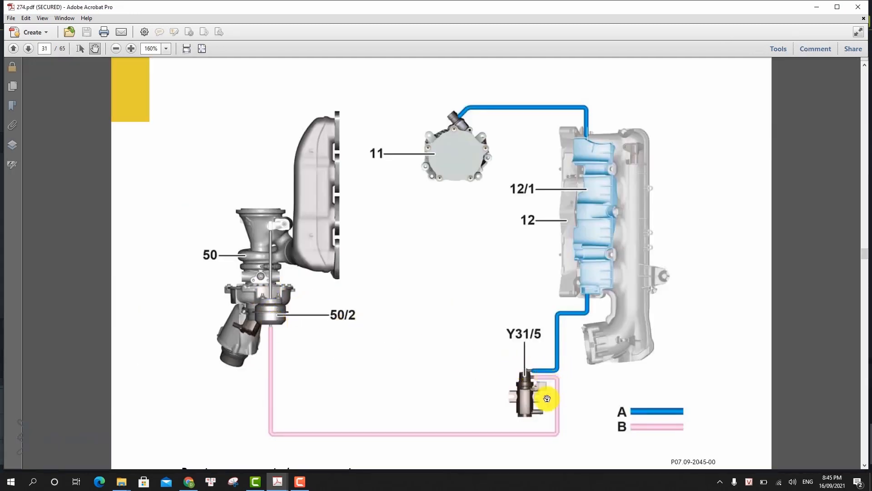
mouse_move(267, 211)
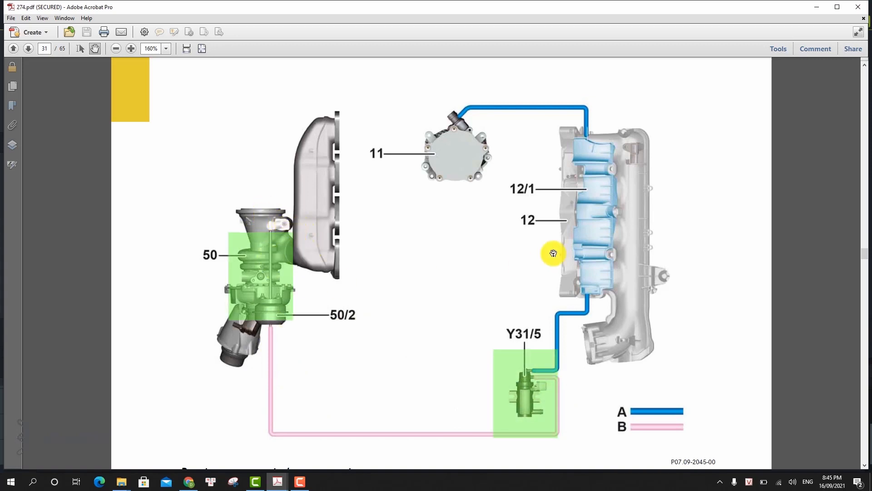
mouse_move(595, 196)
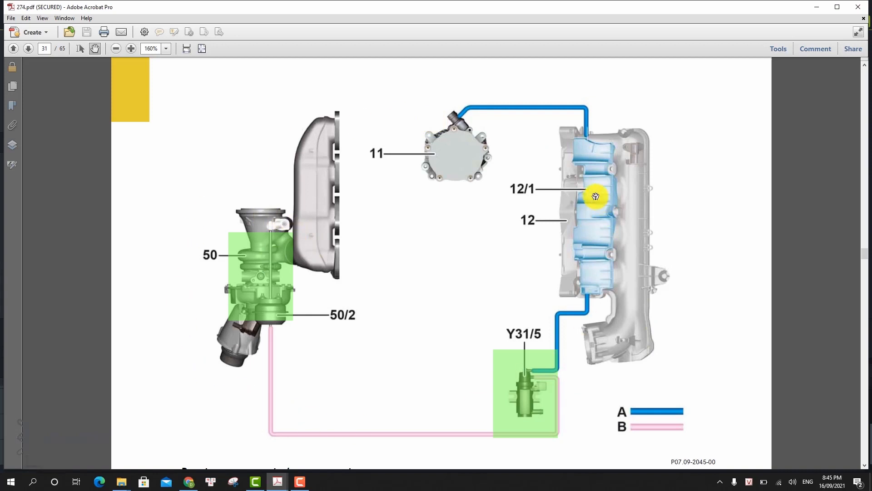
mouse_move(252, 331)
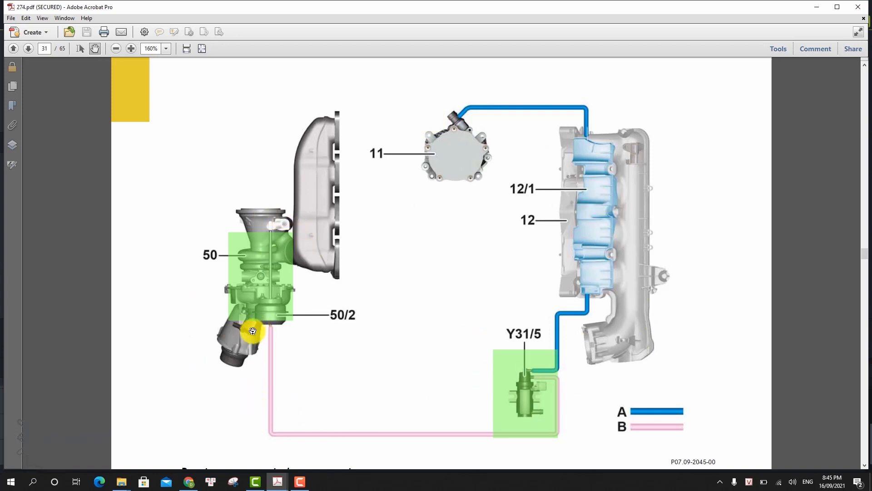
mouse_move(244, 332)
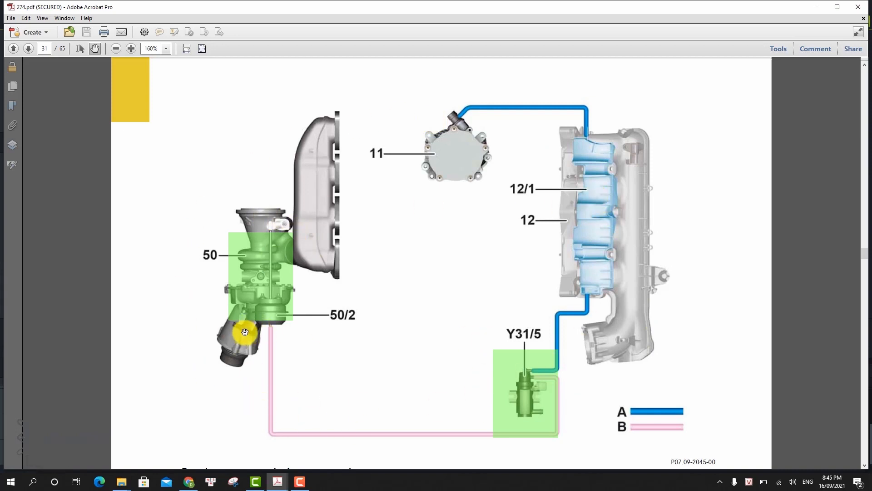
left_click(278, 482)
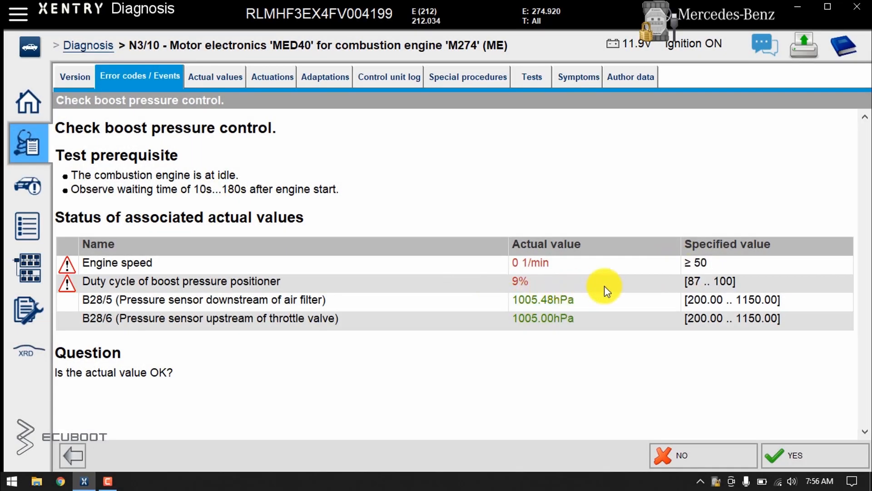
mouse_move(700, 286)
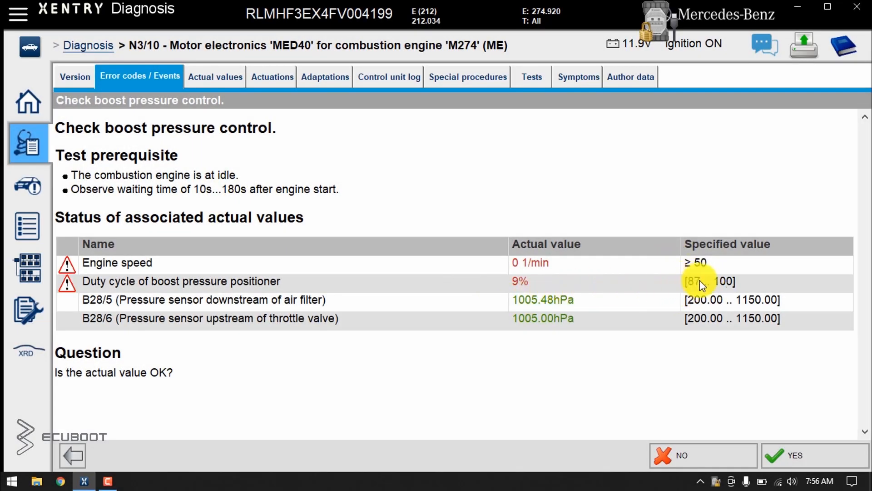
mouse_move(718, 284)
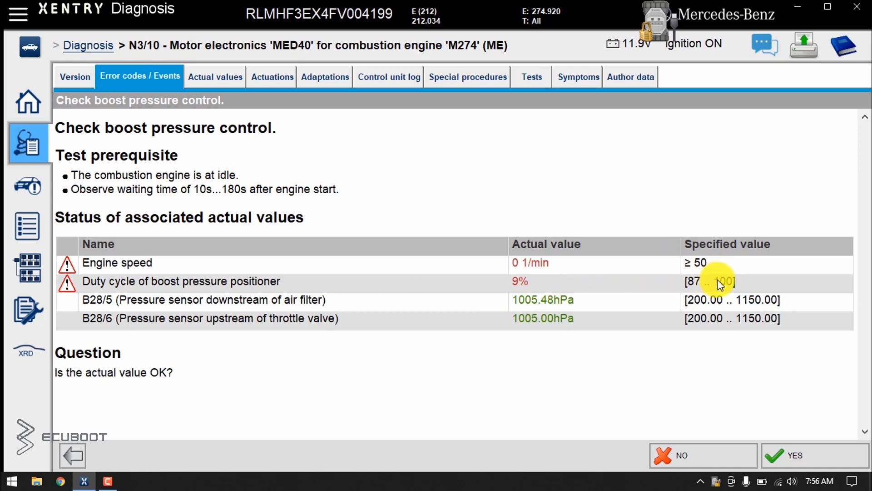
mouse_move(776, 456)
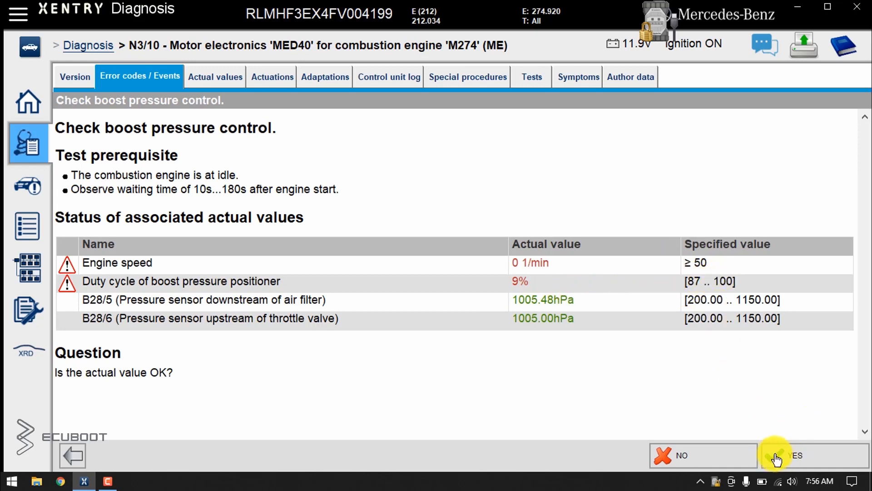
mouse_move(109, 428)
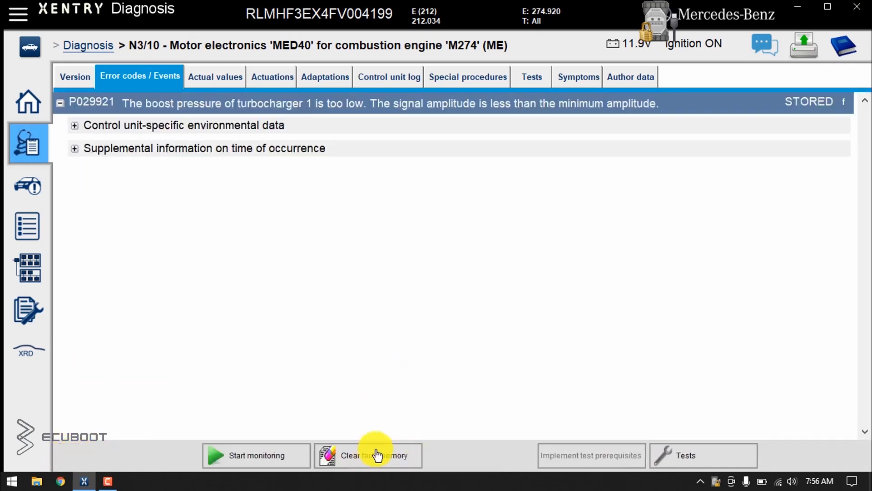
Clear the stored P029921 boost pressure fault from memory, reaching the ignition-cycle prompt.
left_click(368, 456)
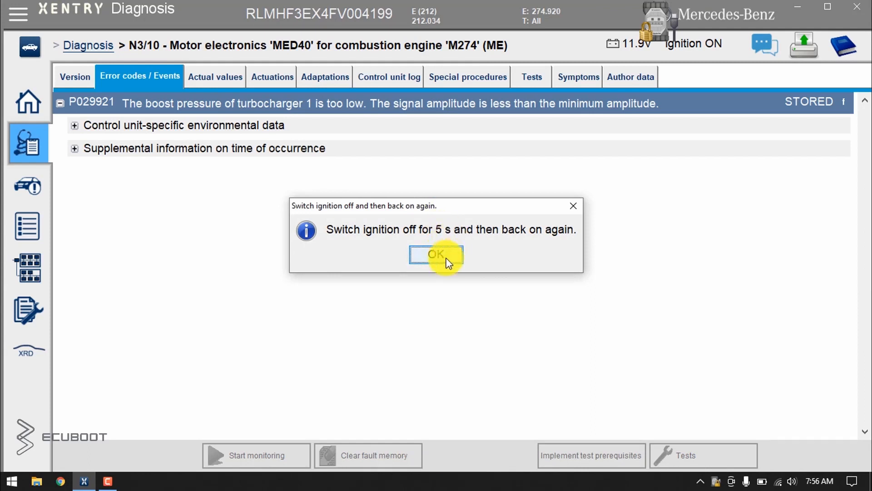
Acknowledge the ignition prompt and show live Boost pressure control actual values with the engine idling.
left_click(435, 255)
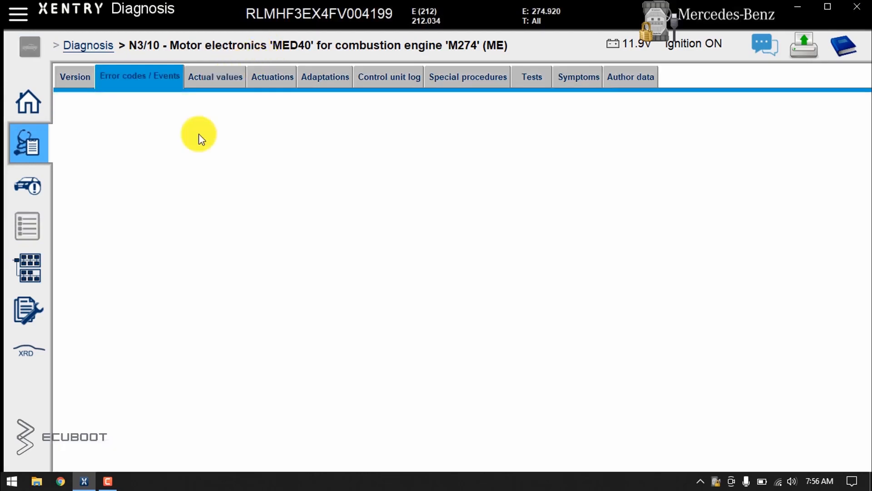
left_click(214, 76)
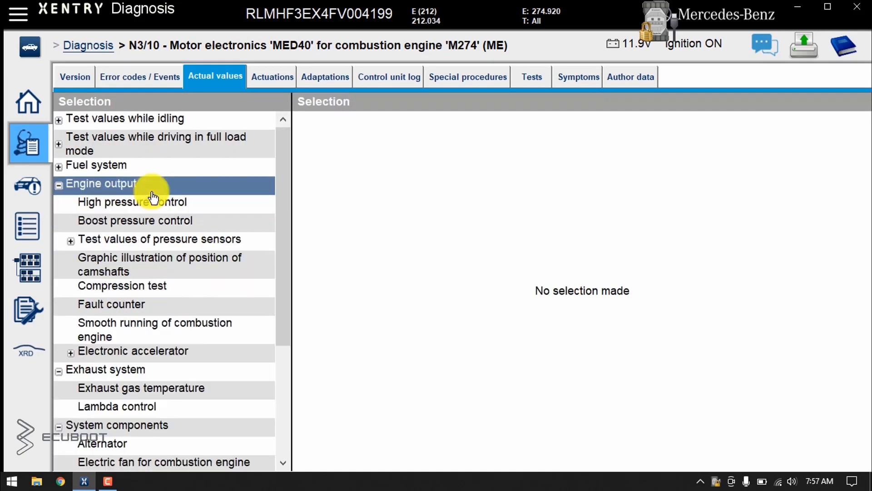
left_click(134, 220)
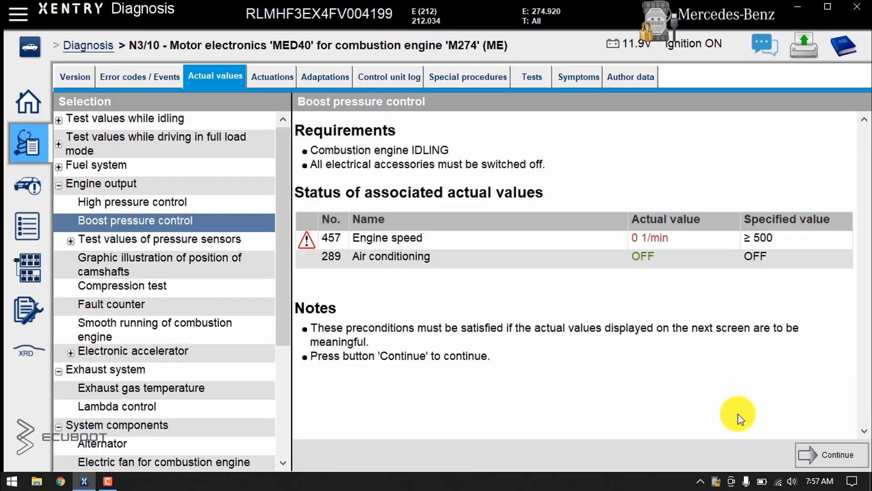
left_click(829, 455)
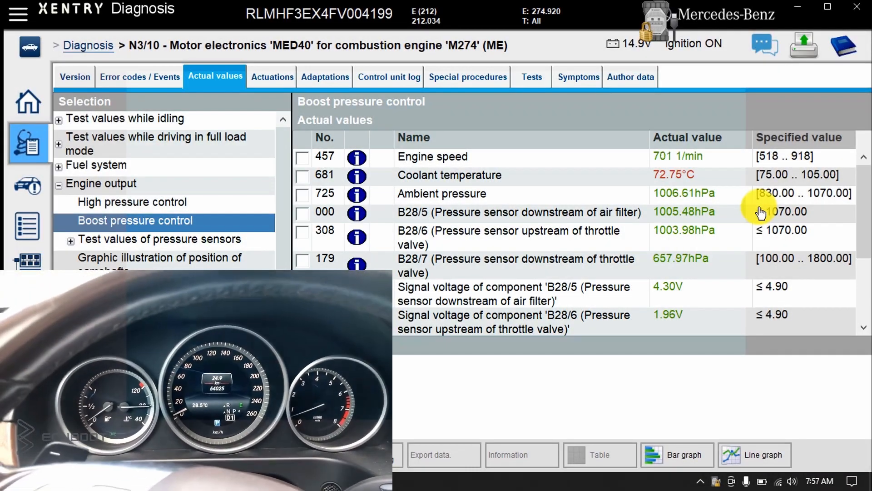